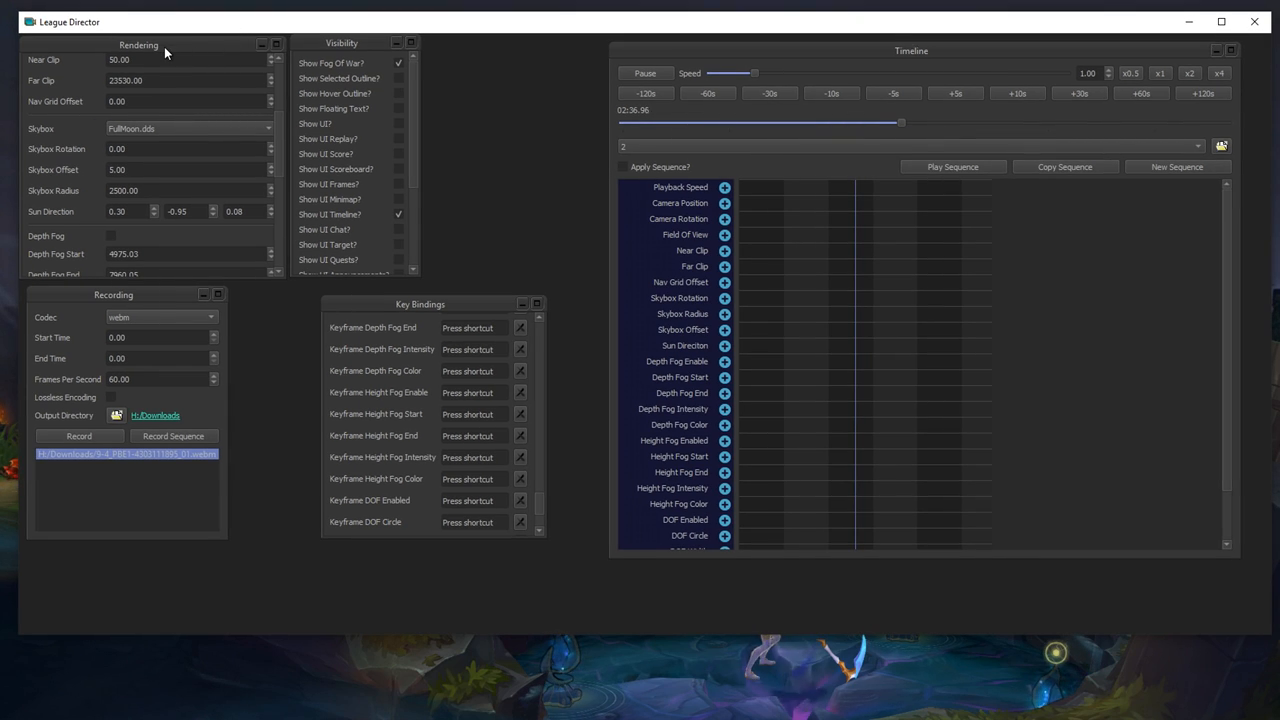
- Cycle the arena sky through Cloudy.dds, Night.dds and other .dds skybox presets
scroll("up", 3)
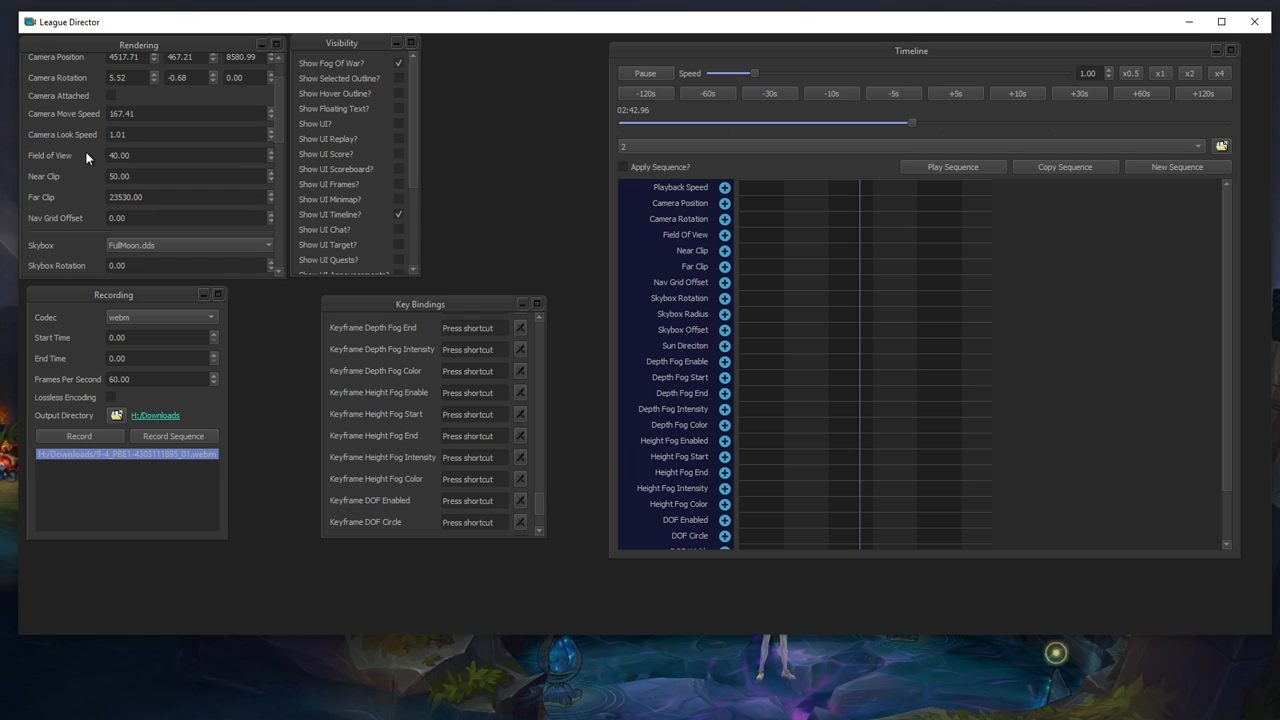
scroll("down", 3)
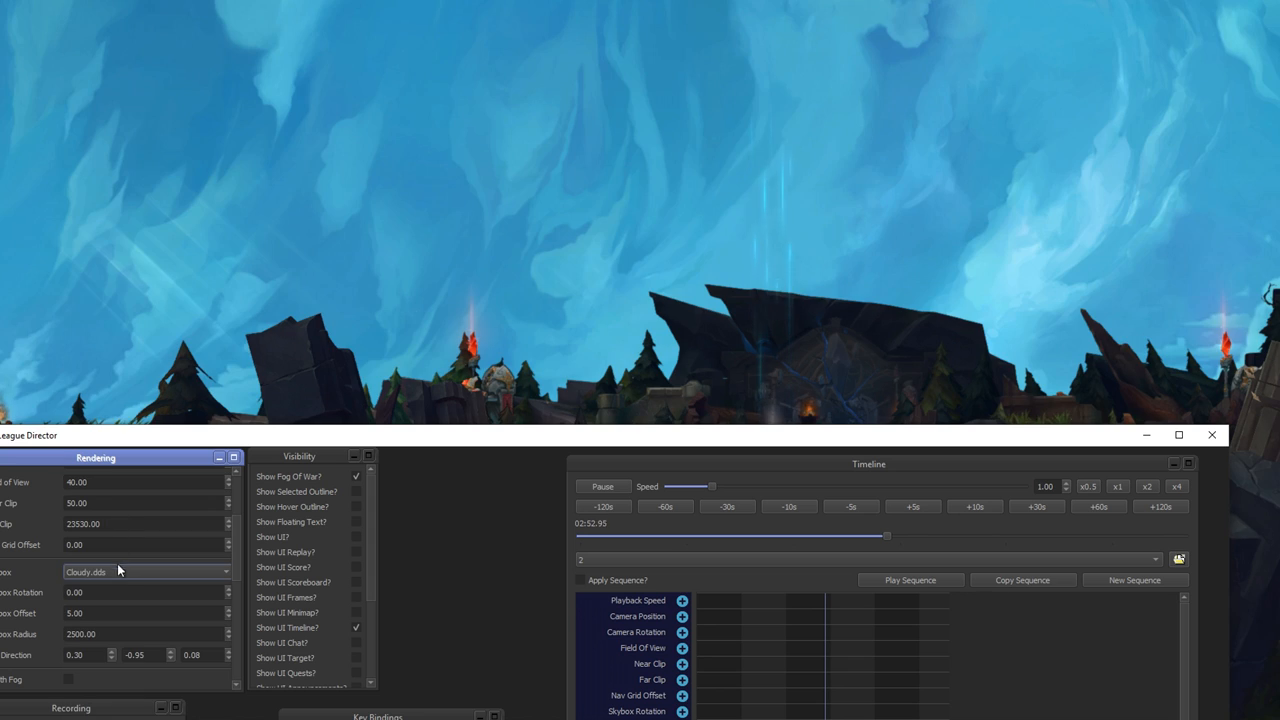
left_click(225, 571)
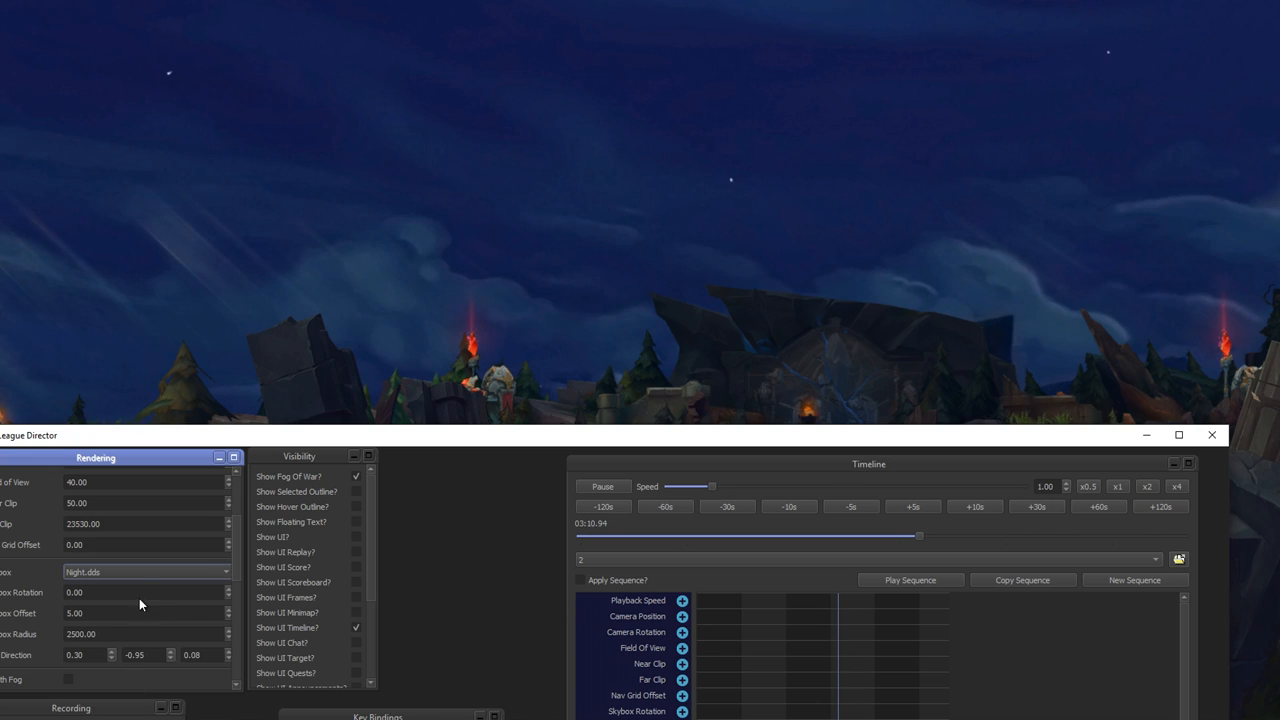
left_click(145, 571)
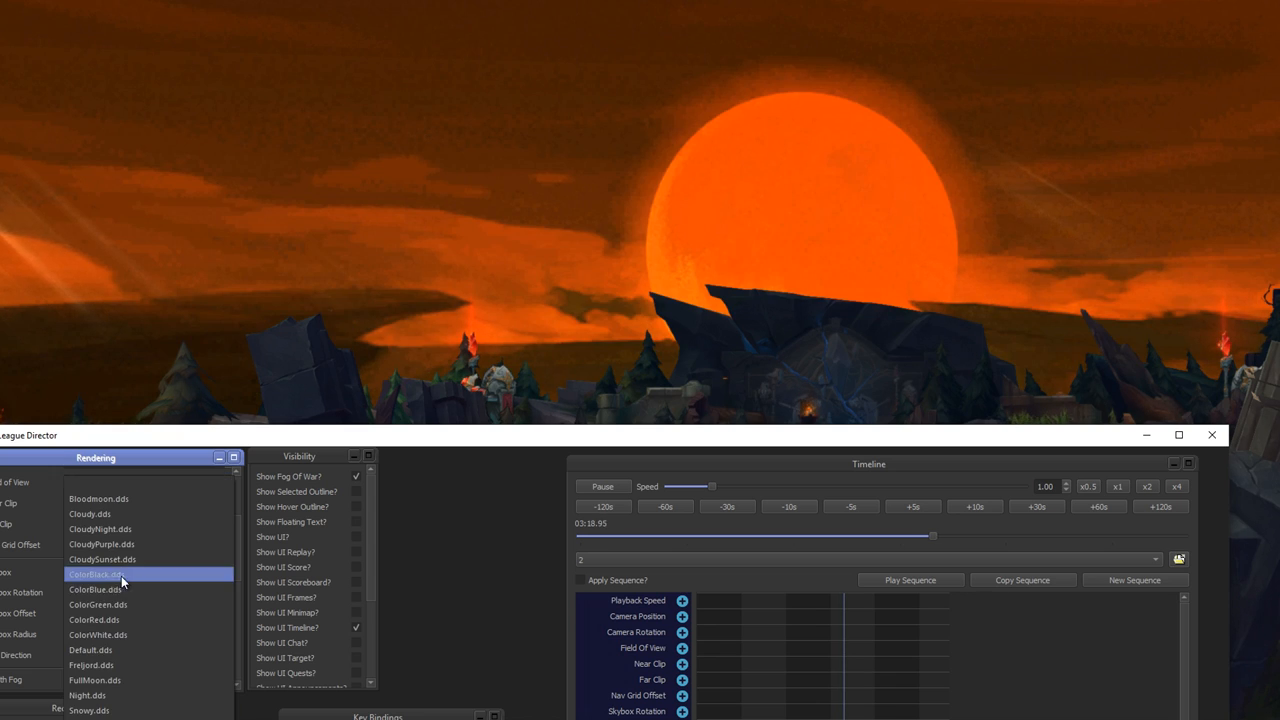
left_click(120, 578)
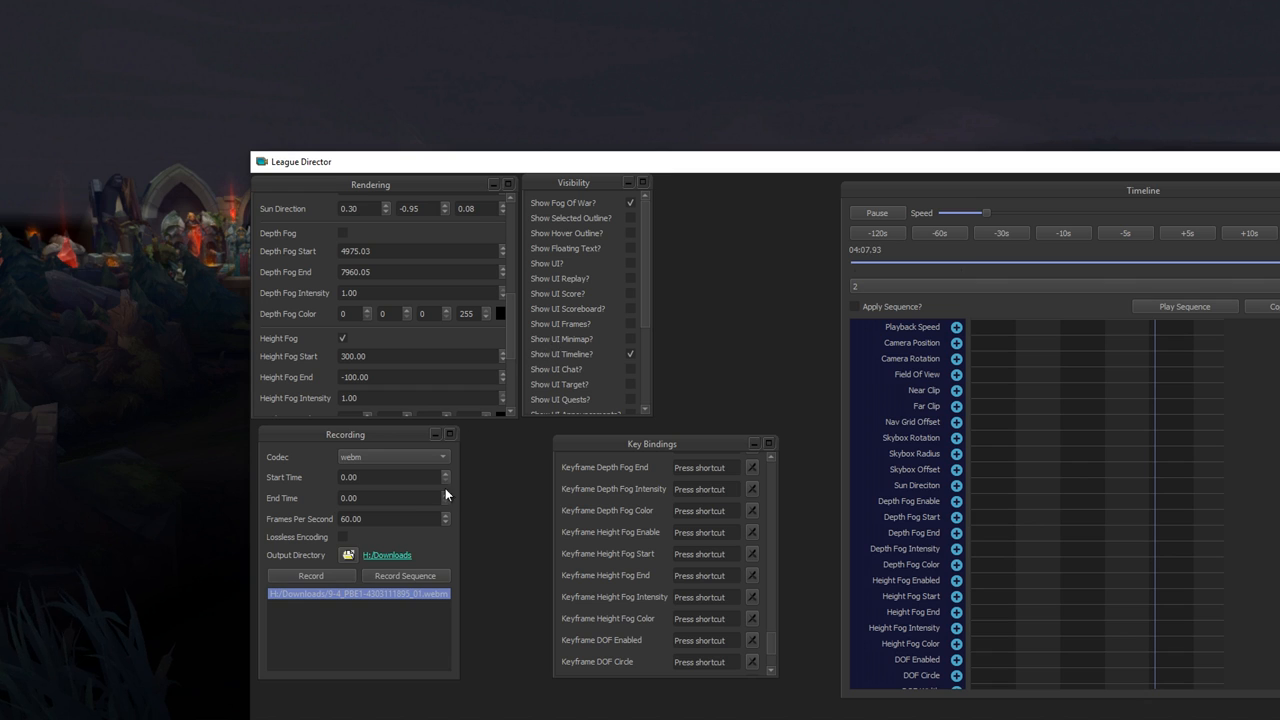
- Move the director window right to reveal the arena and enable Depth of Field
left_click_drag(300, 161, 850, 96)
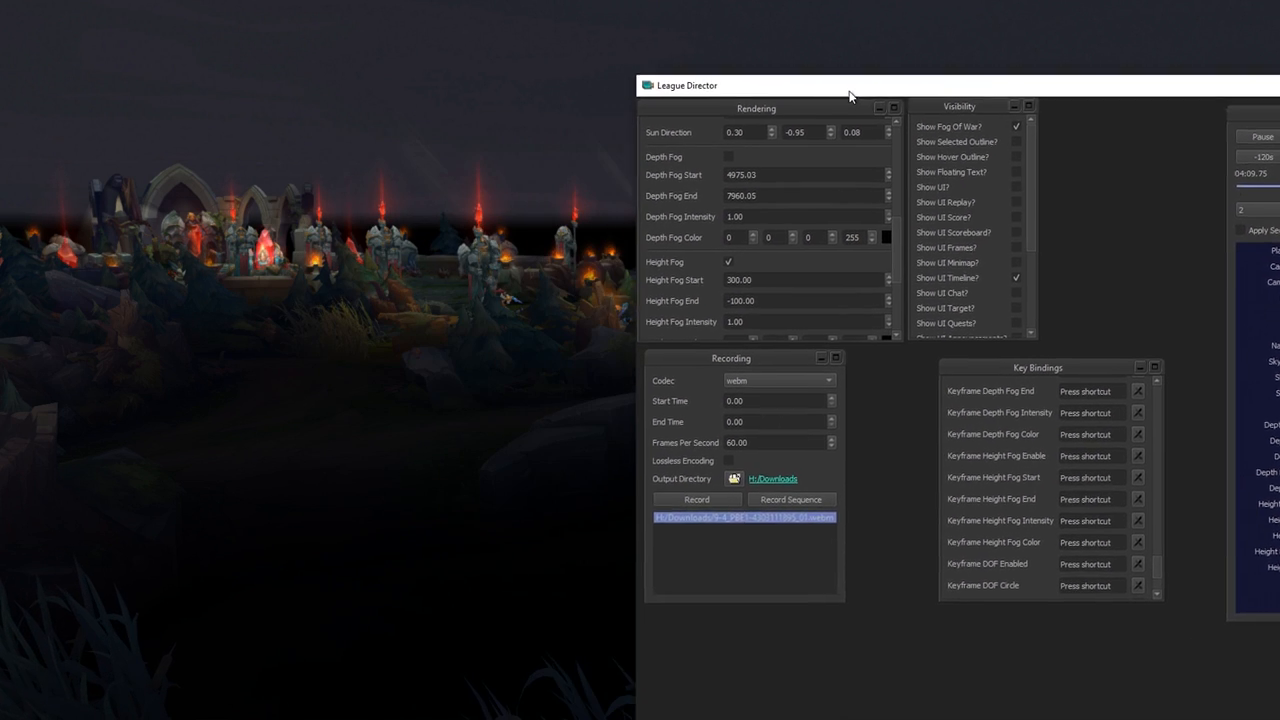
left_click_drag(687, 85, 871, 40)
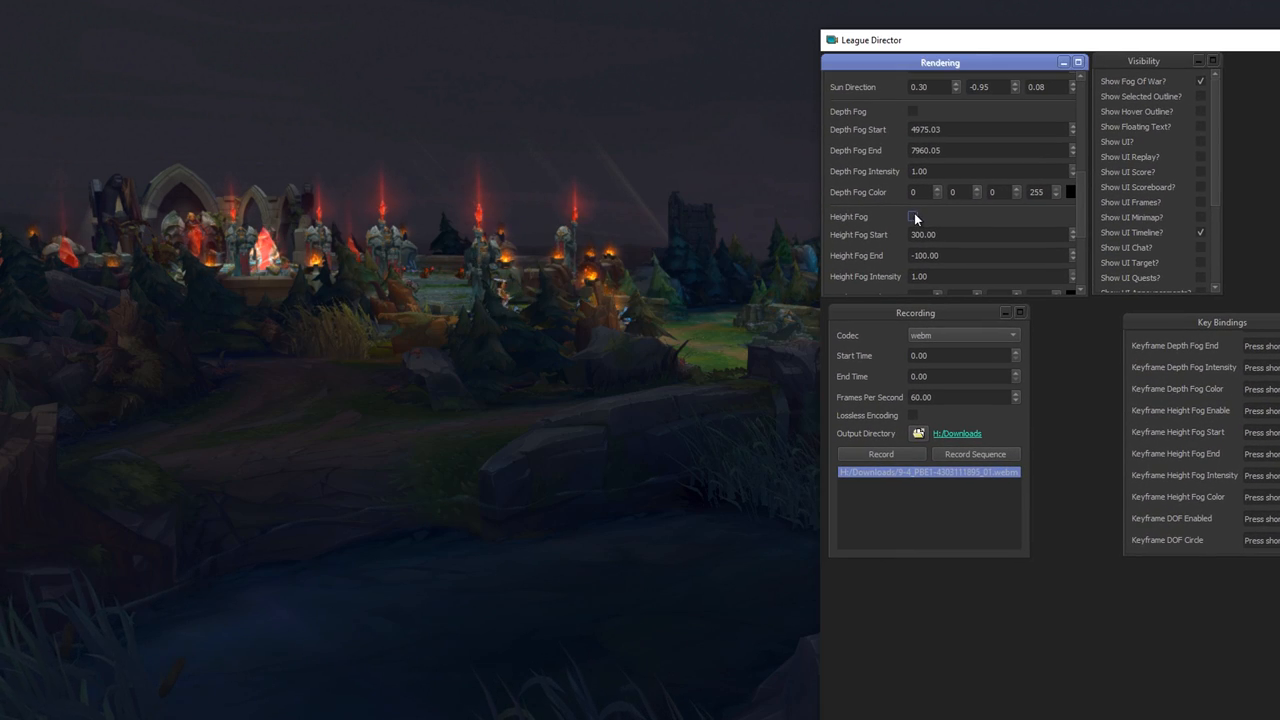
scroll("down", 3)
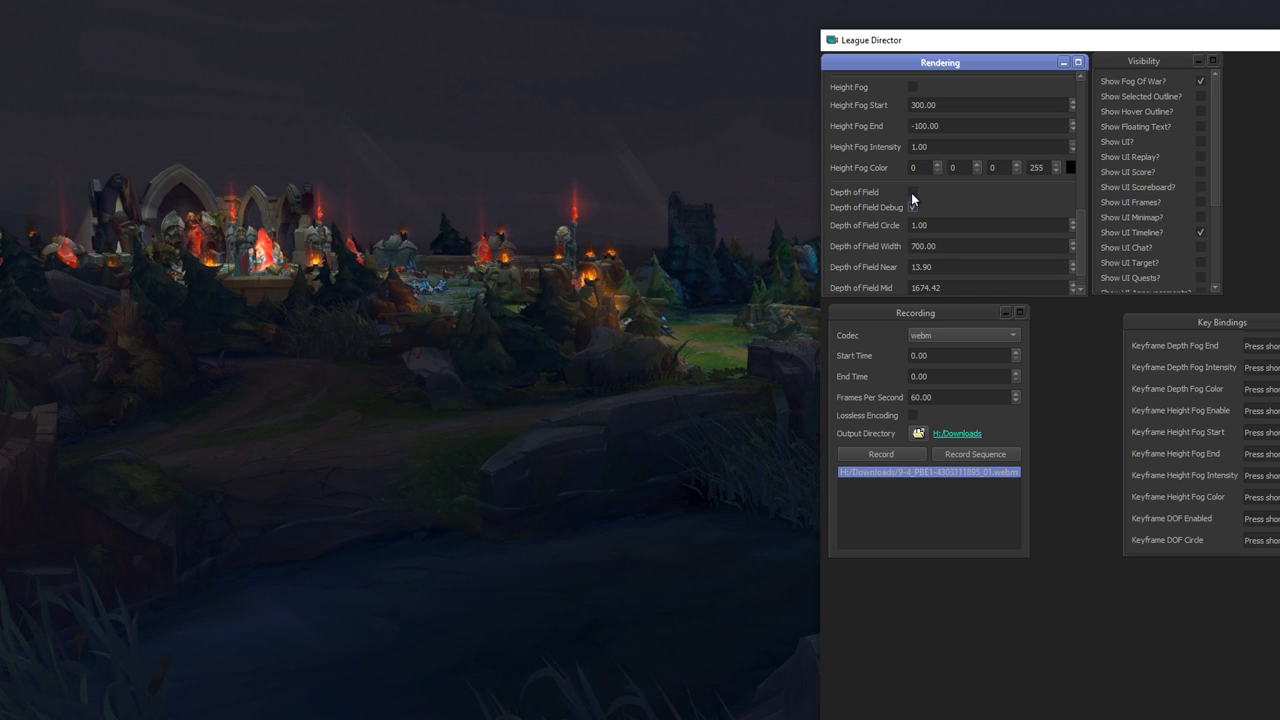
left_click(912, 192)
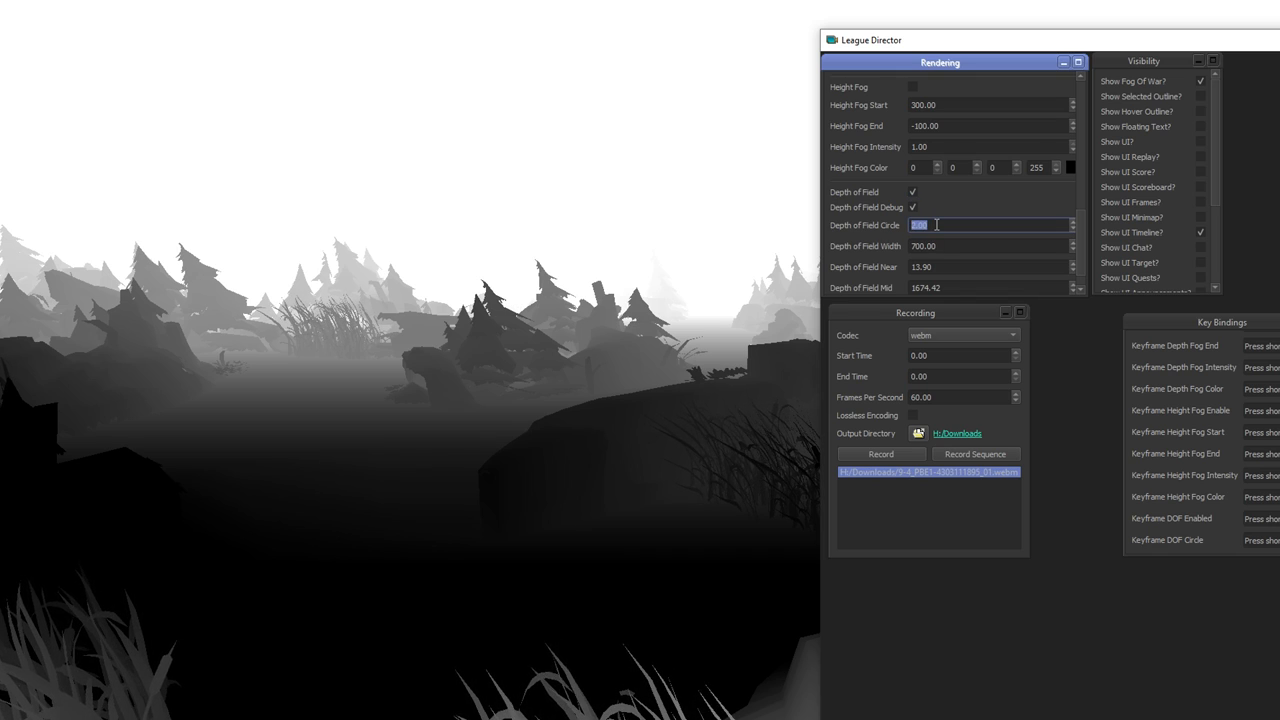
mouse_move(748, 222)
type("1")
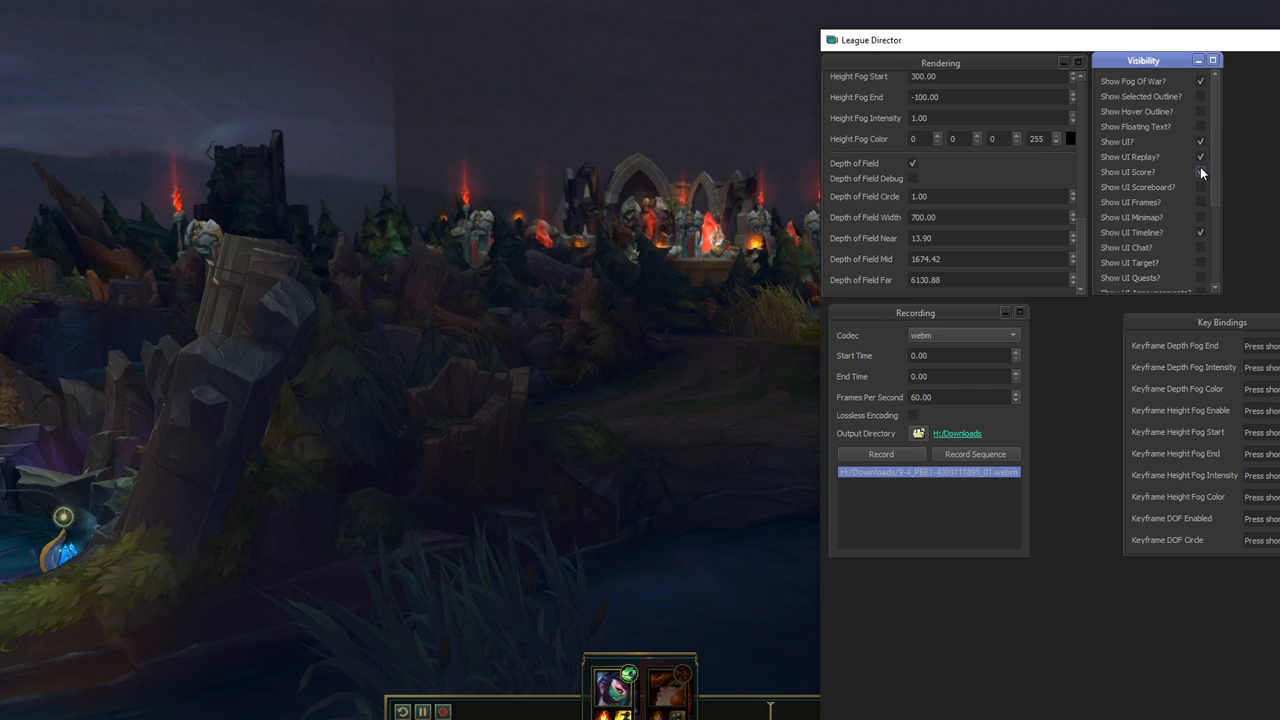
- Enable Show UI Score and Scoreboard, then hide the game's on-screen UI
left_click(1200, 172)
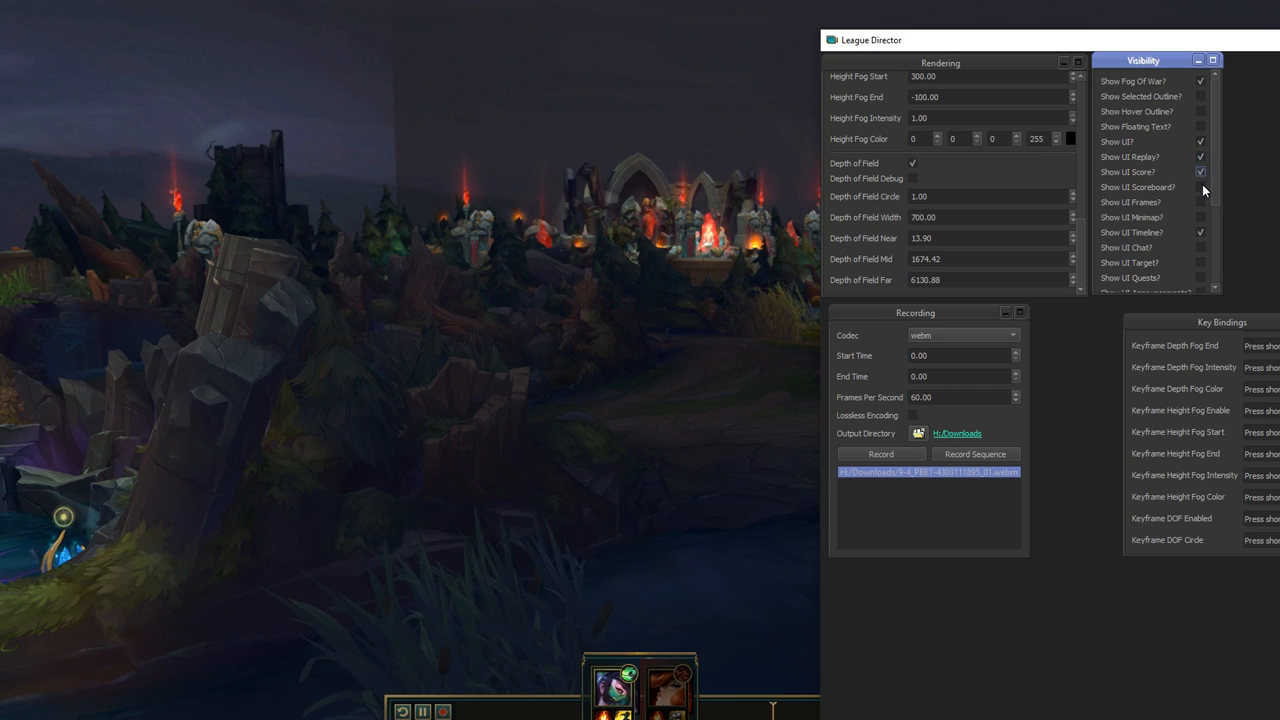
left_click(1200, 188)
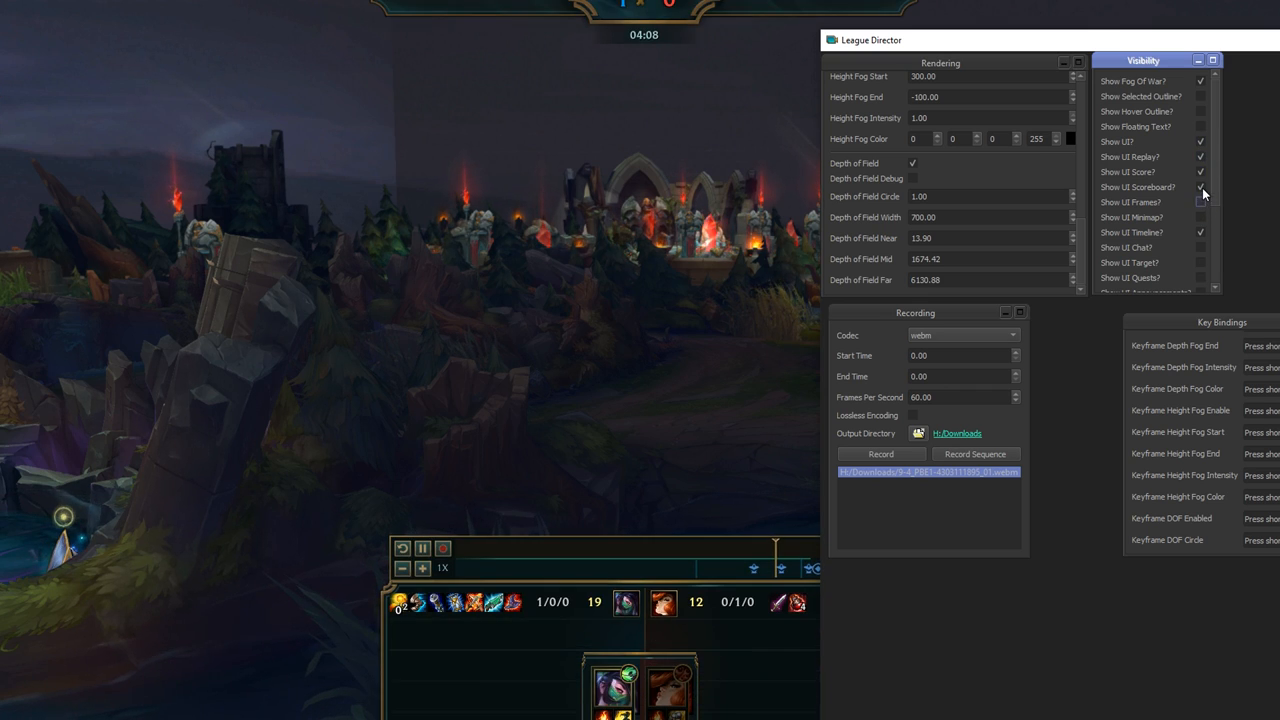
left_click(1201, 141)
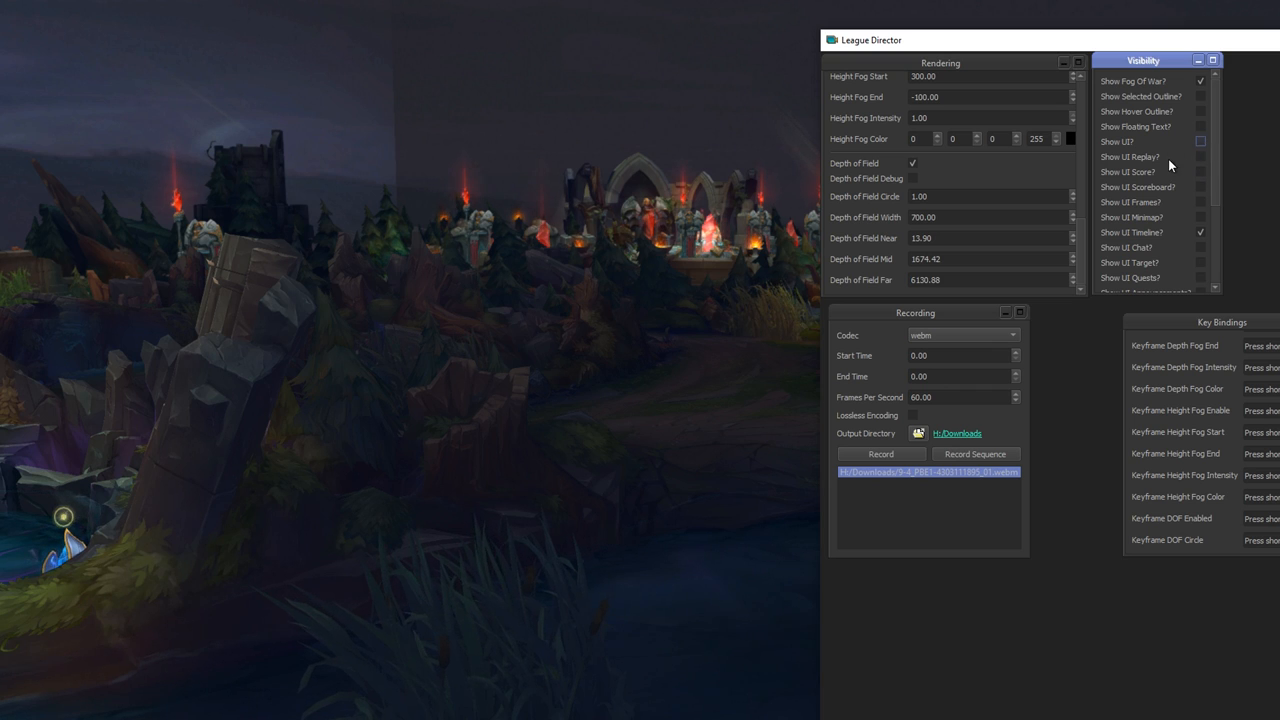
scroll("down", 3)
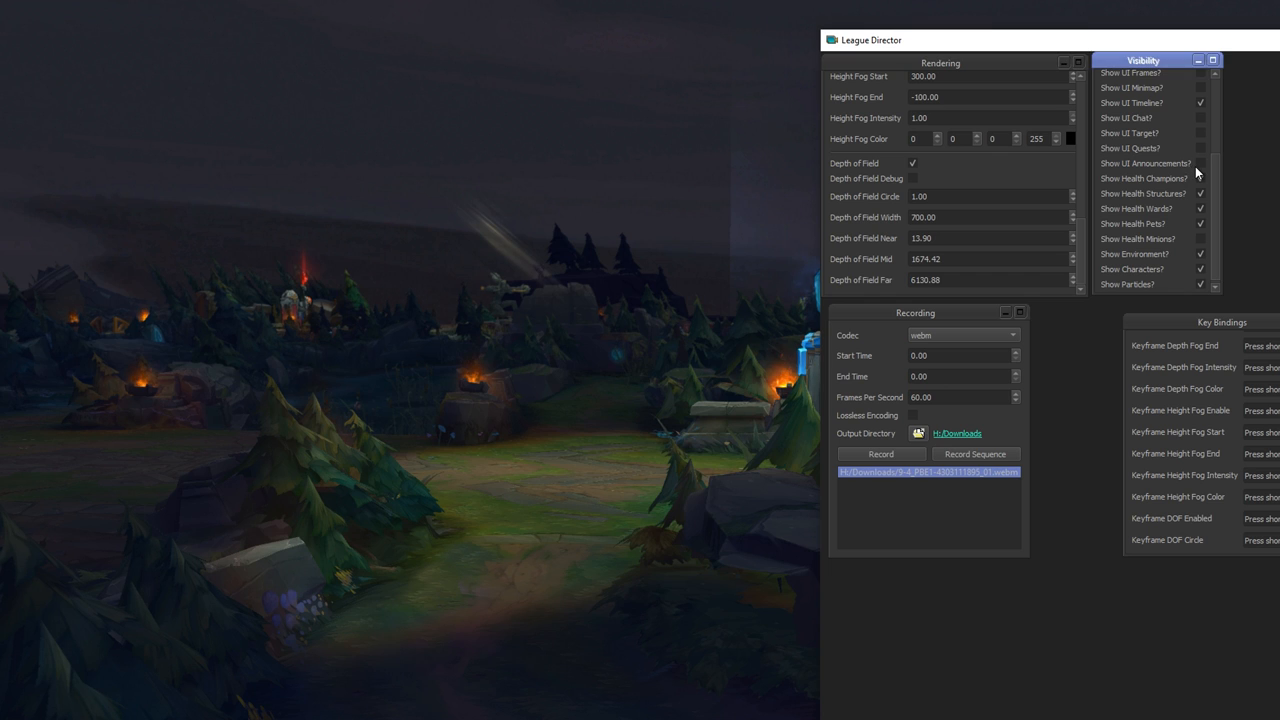
scroll("up", 3)
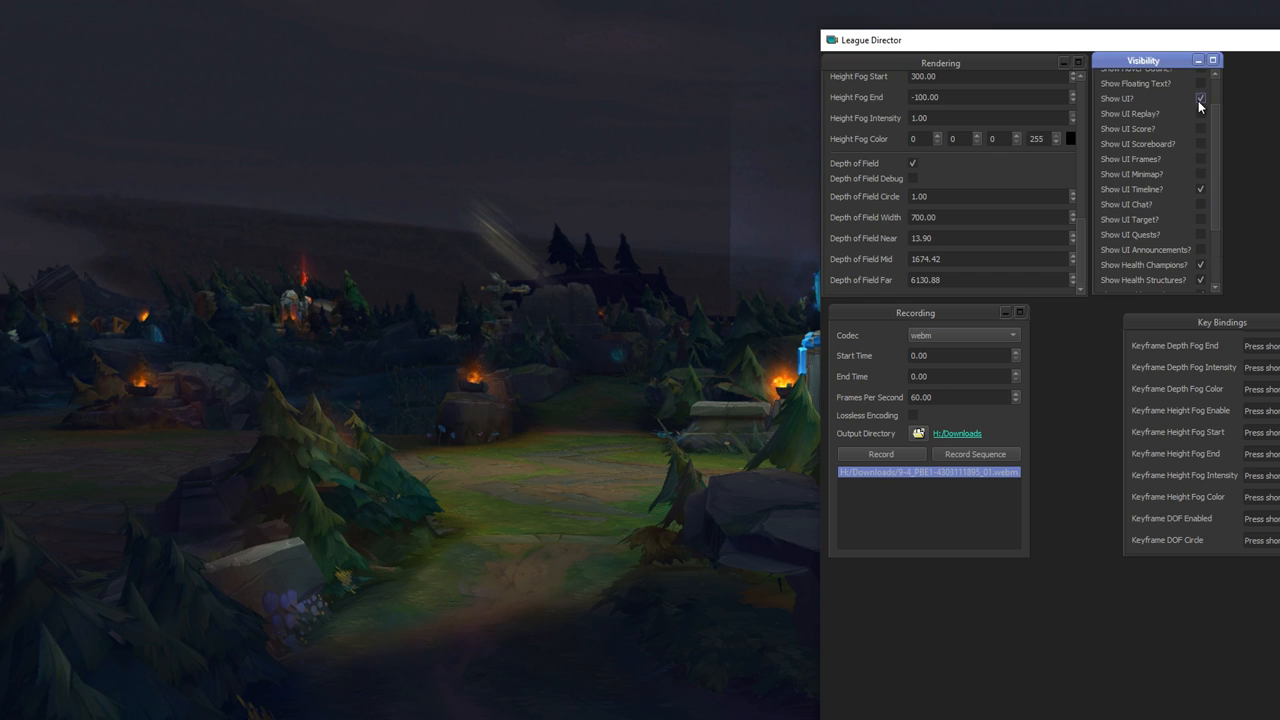
- Turn Show UI back on and restore the map environment
left_click(1200, 98)
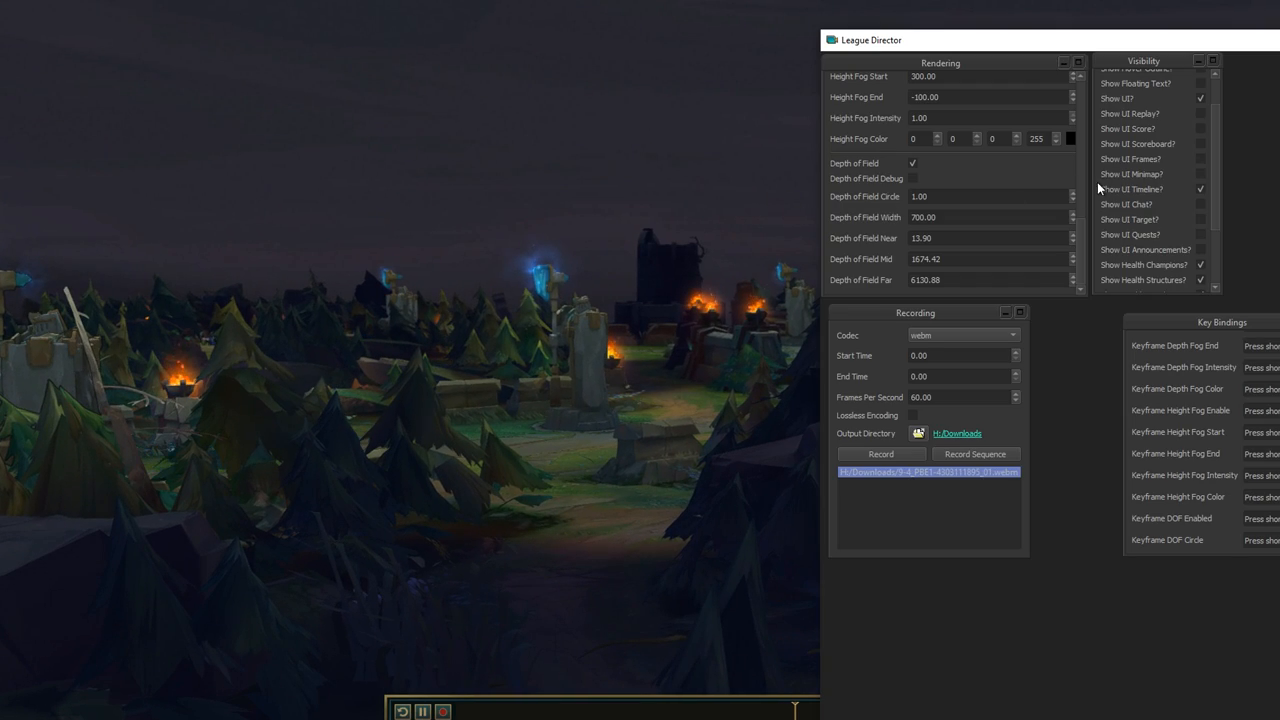
scroll("down", 3)
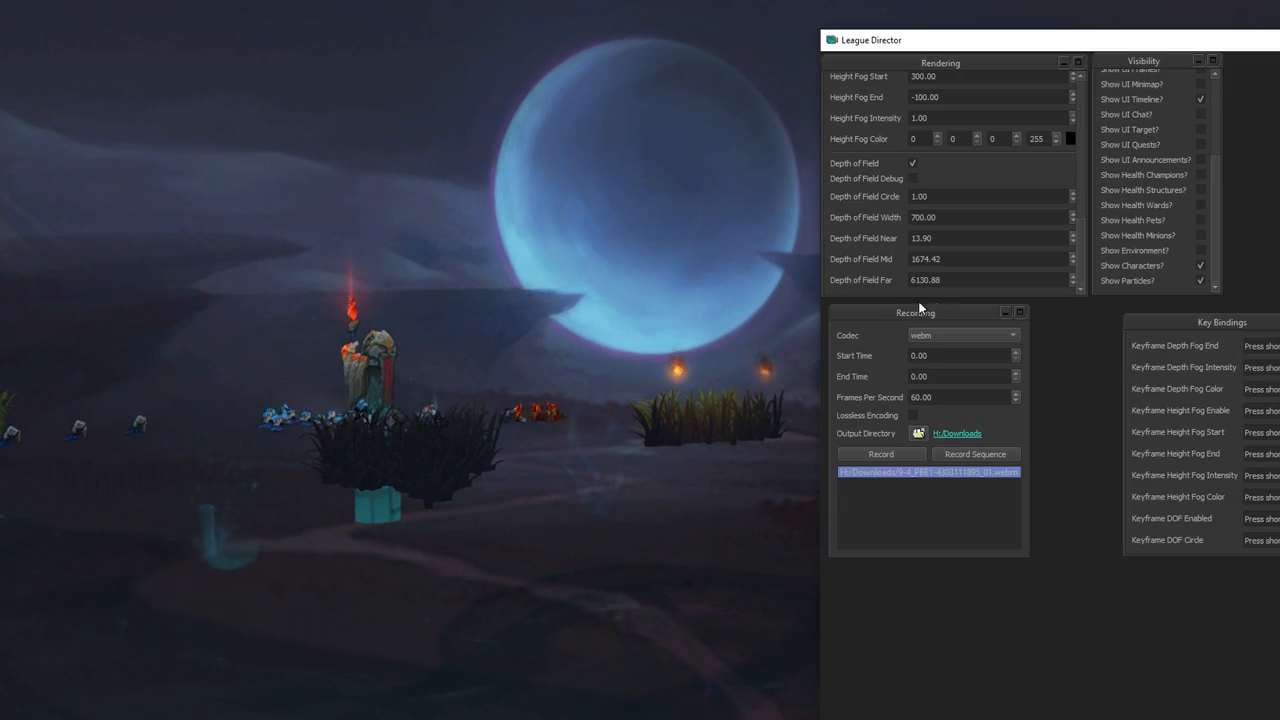
left_click(1200, 251)
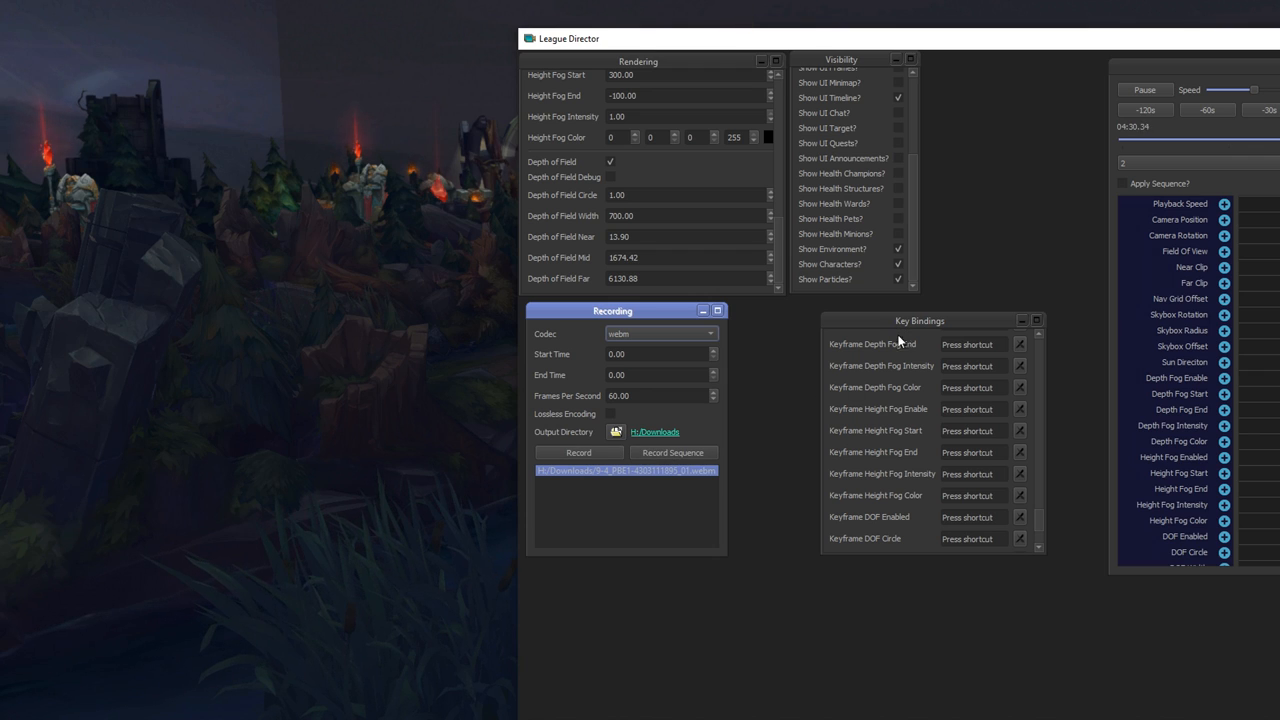
- Scroll the Key Bindings list from UI visibility toggles to keyframe and sequence commands
scroll("down", 3)
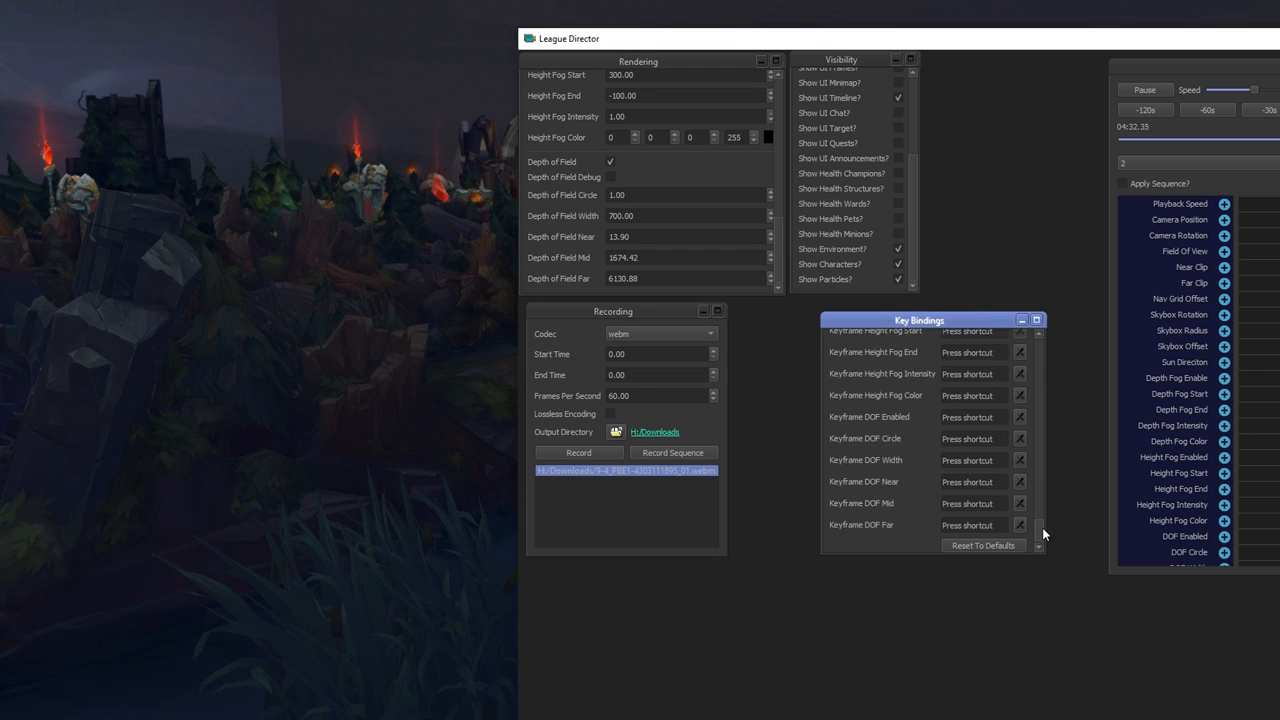
scroll("up", 3)
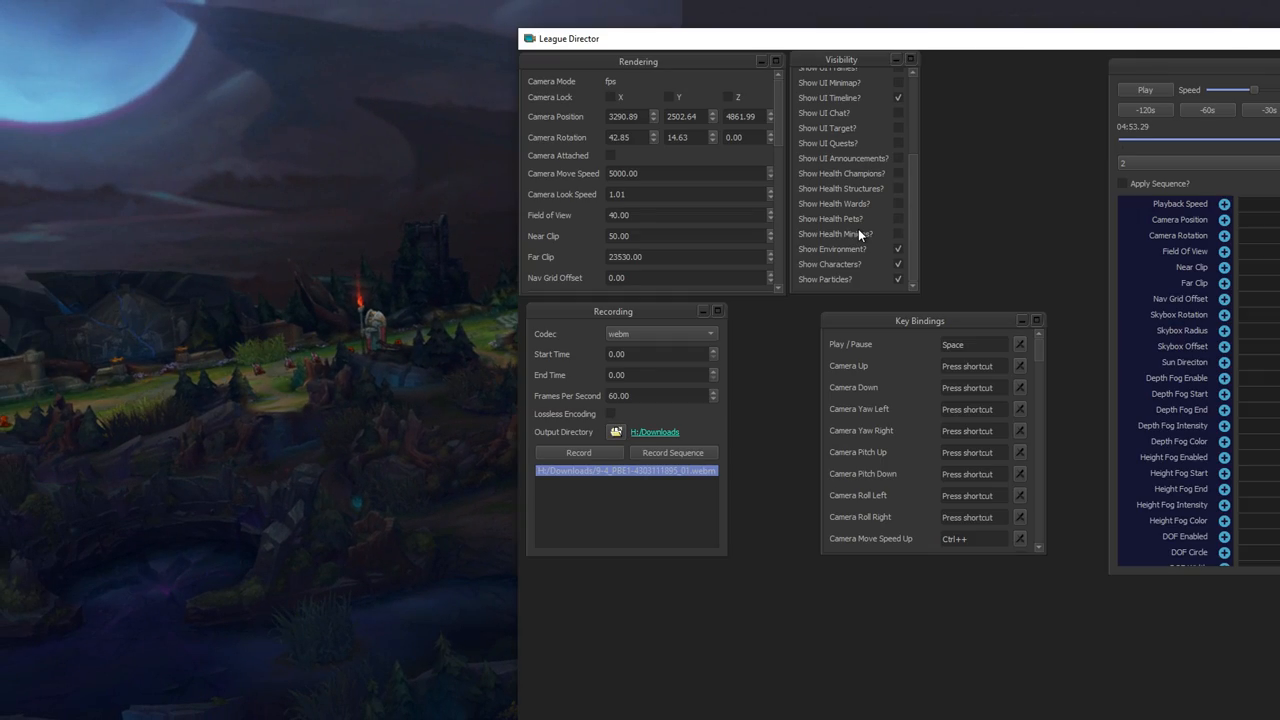
scroll("down", 3)
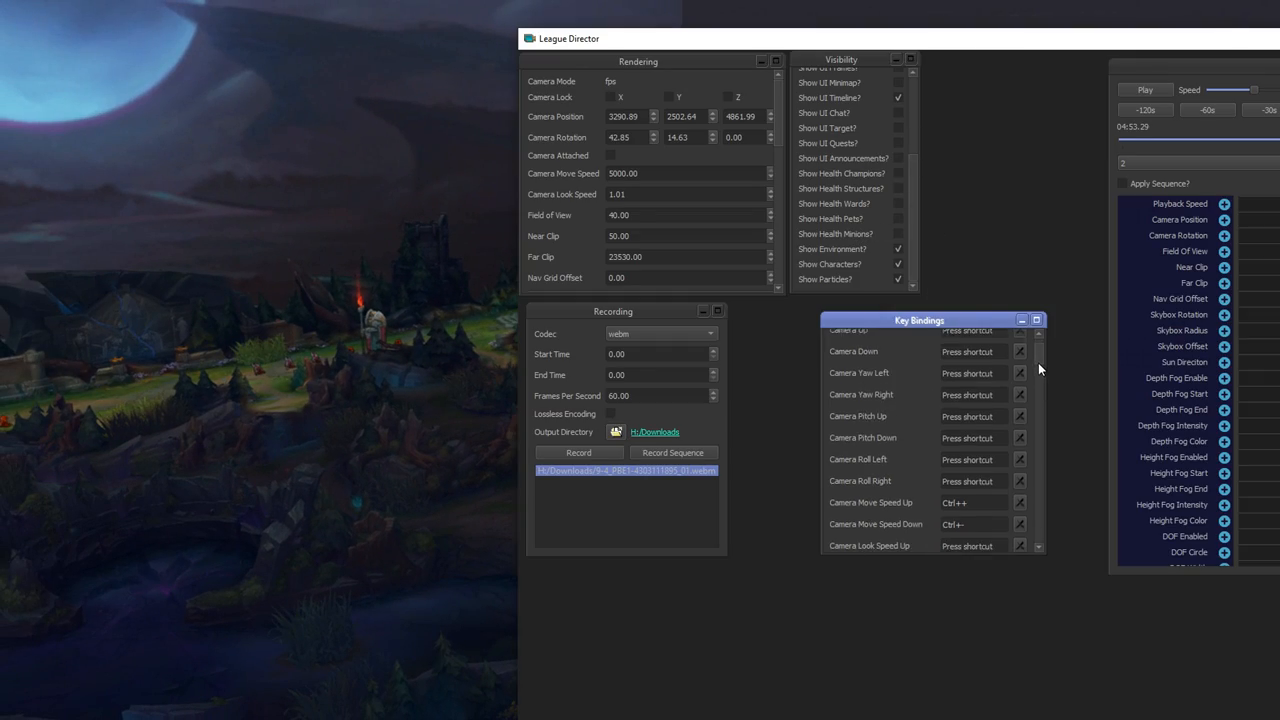
scroll("up", 3)
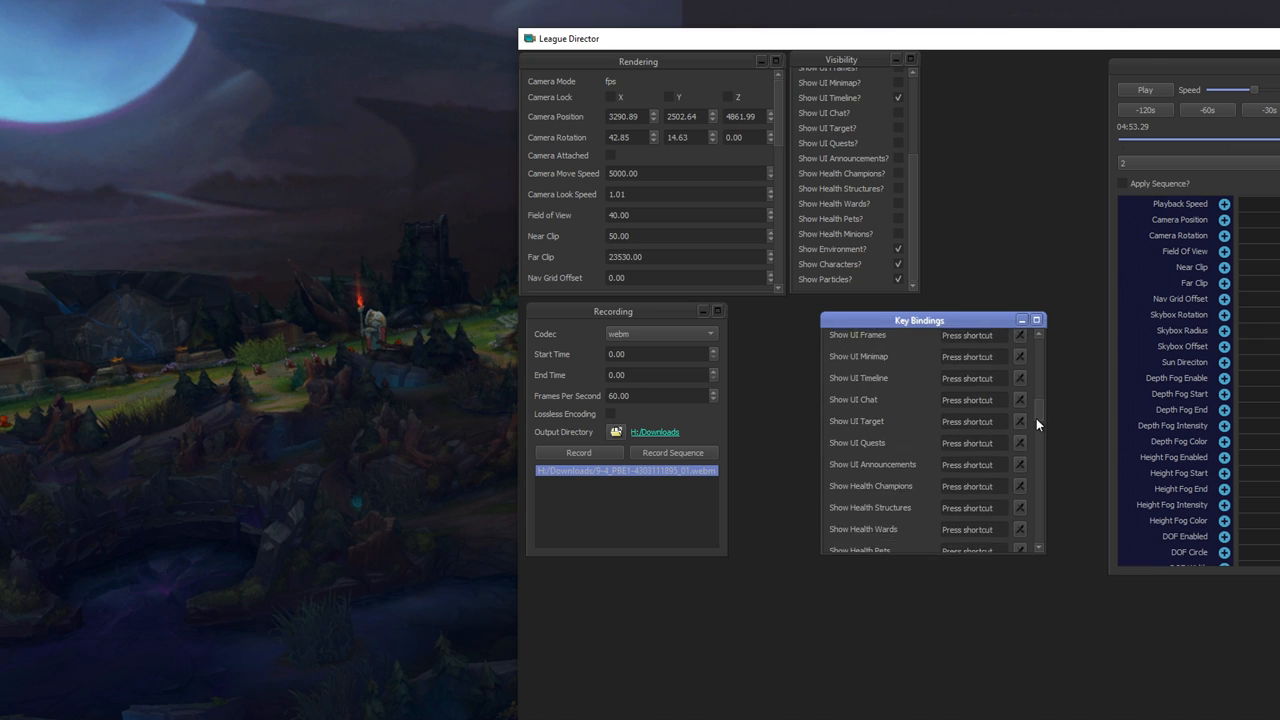
scroll("down", 3)
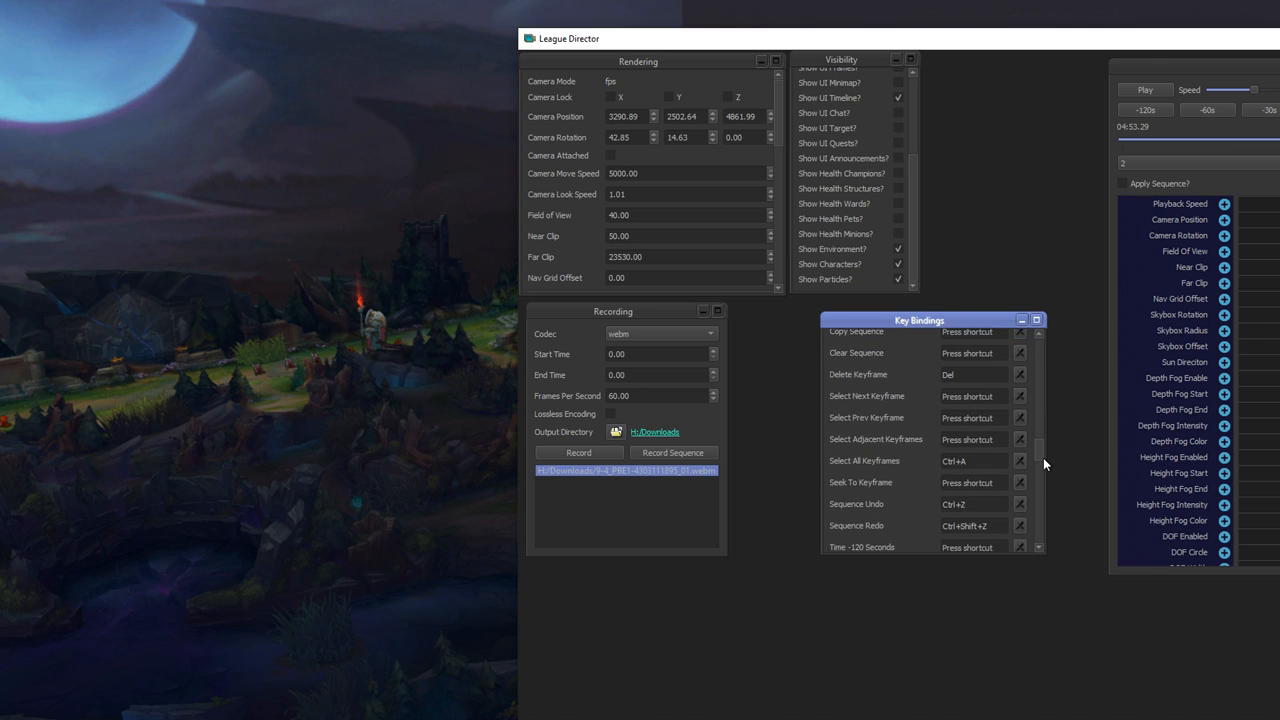
scroll("down", 3)
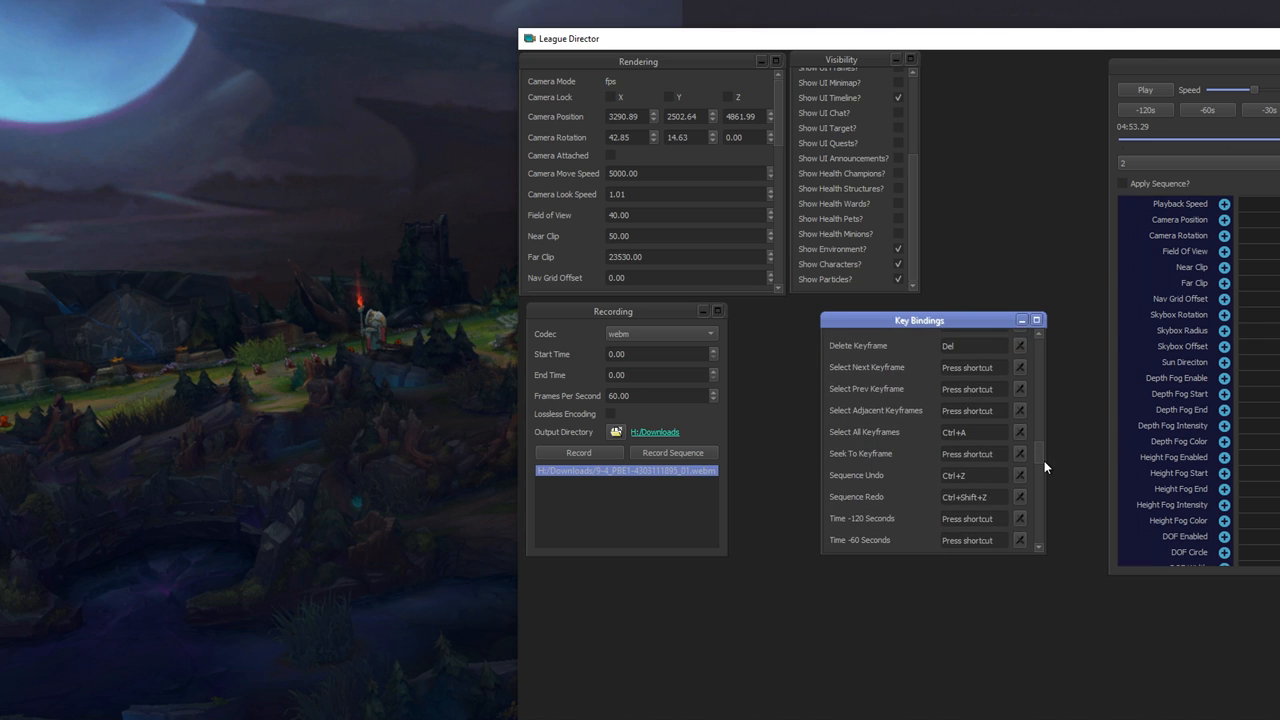
scroll("down", 3)
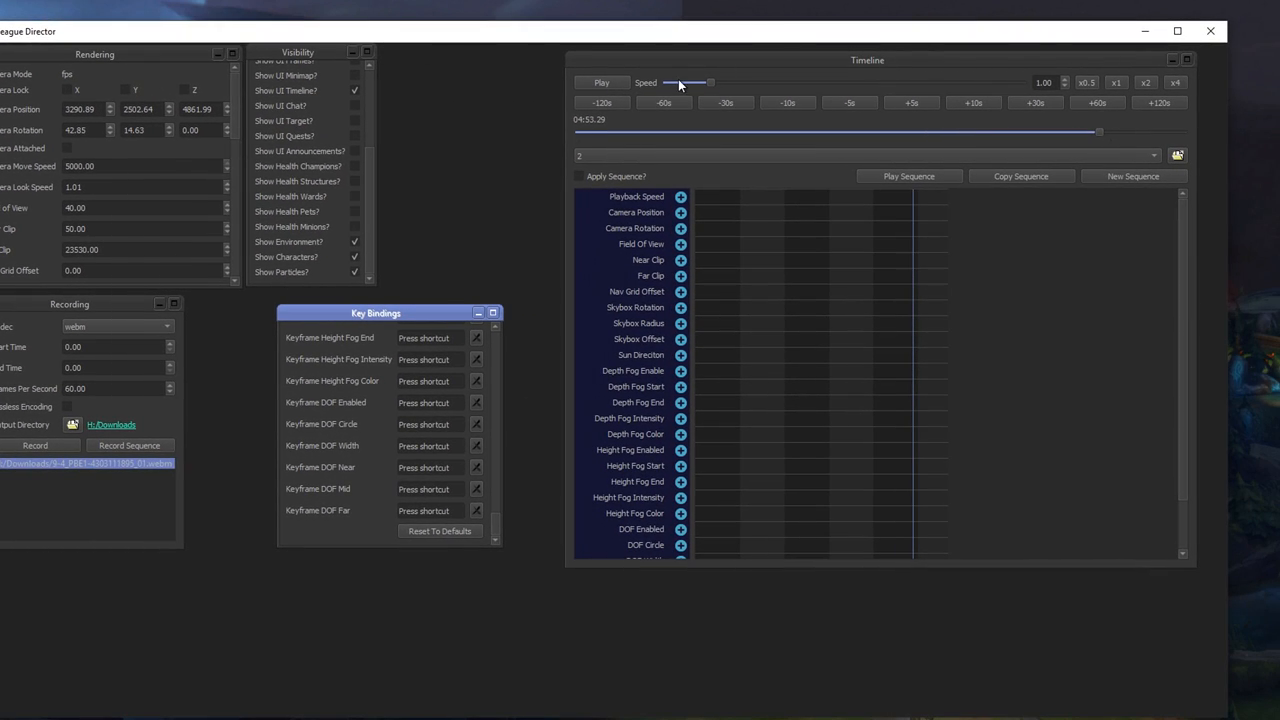
- Lower Timeline Speed to 0.24 and rewind the replay to the start
left_click_drag(700, 83, 682, 83)
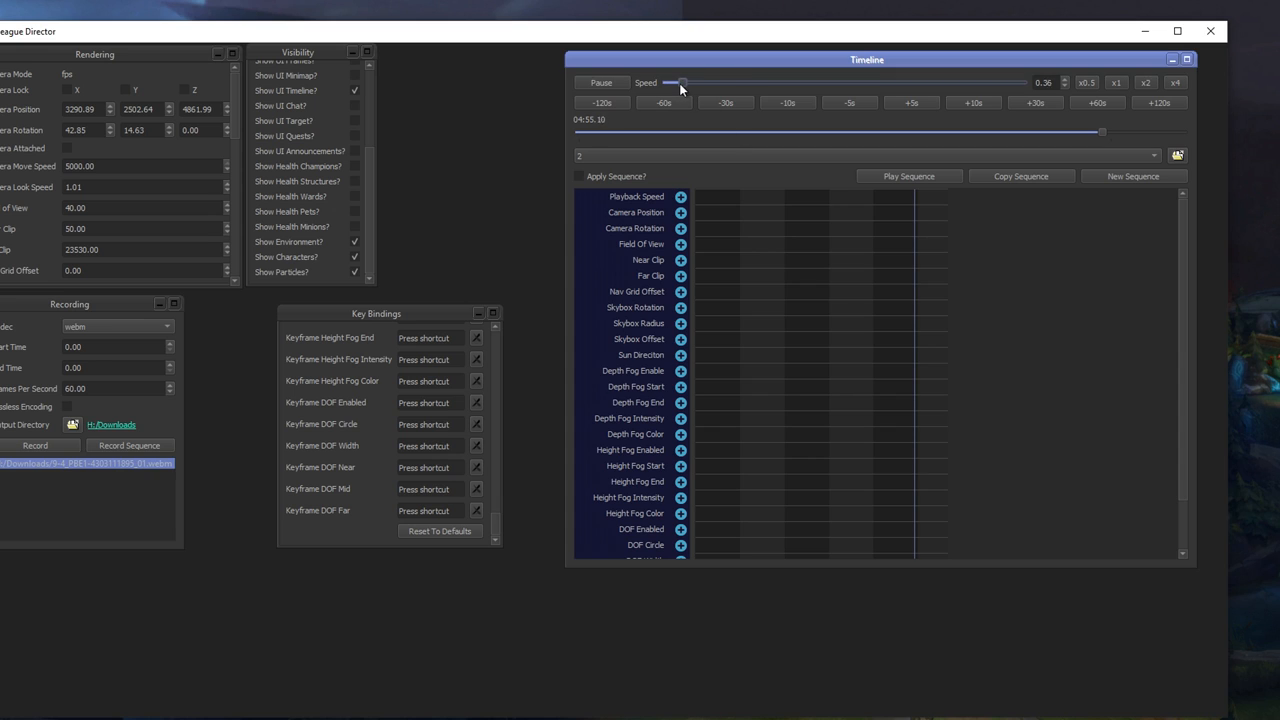
left_click_drag(680, 82, 668, 82)
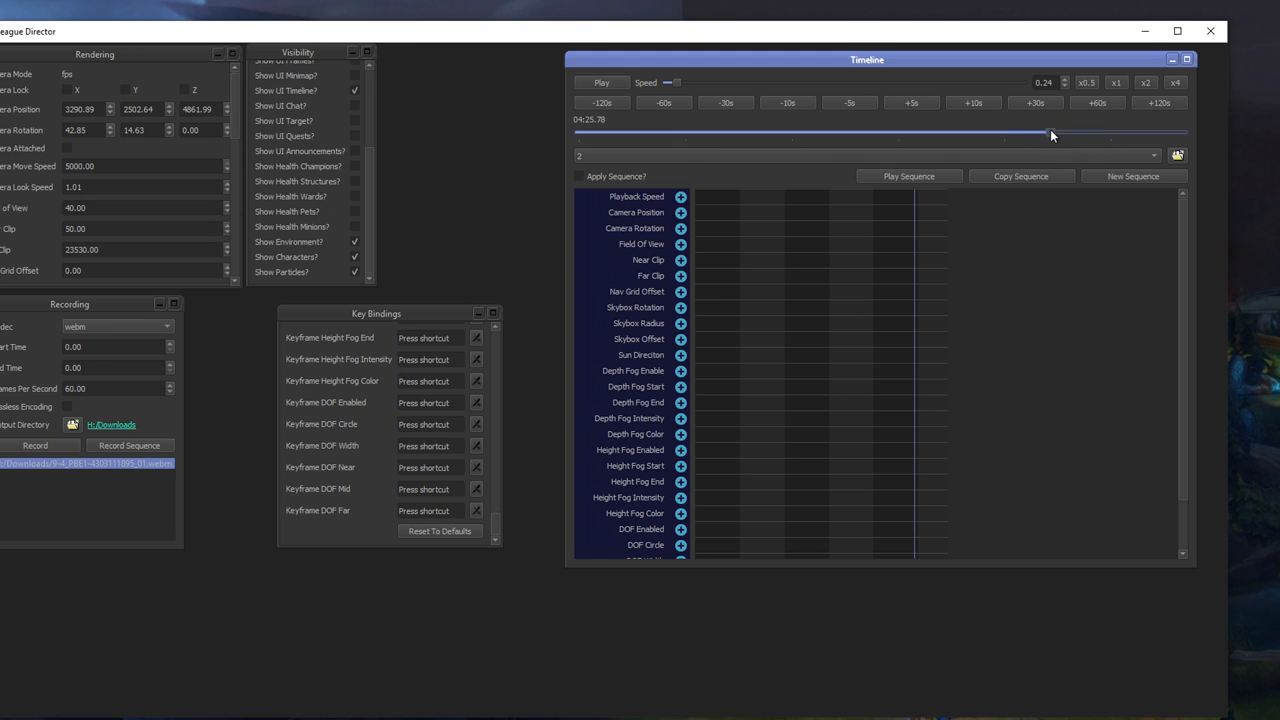
left_click_drag(1050, 133, 585, 131)
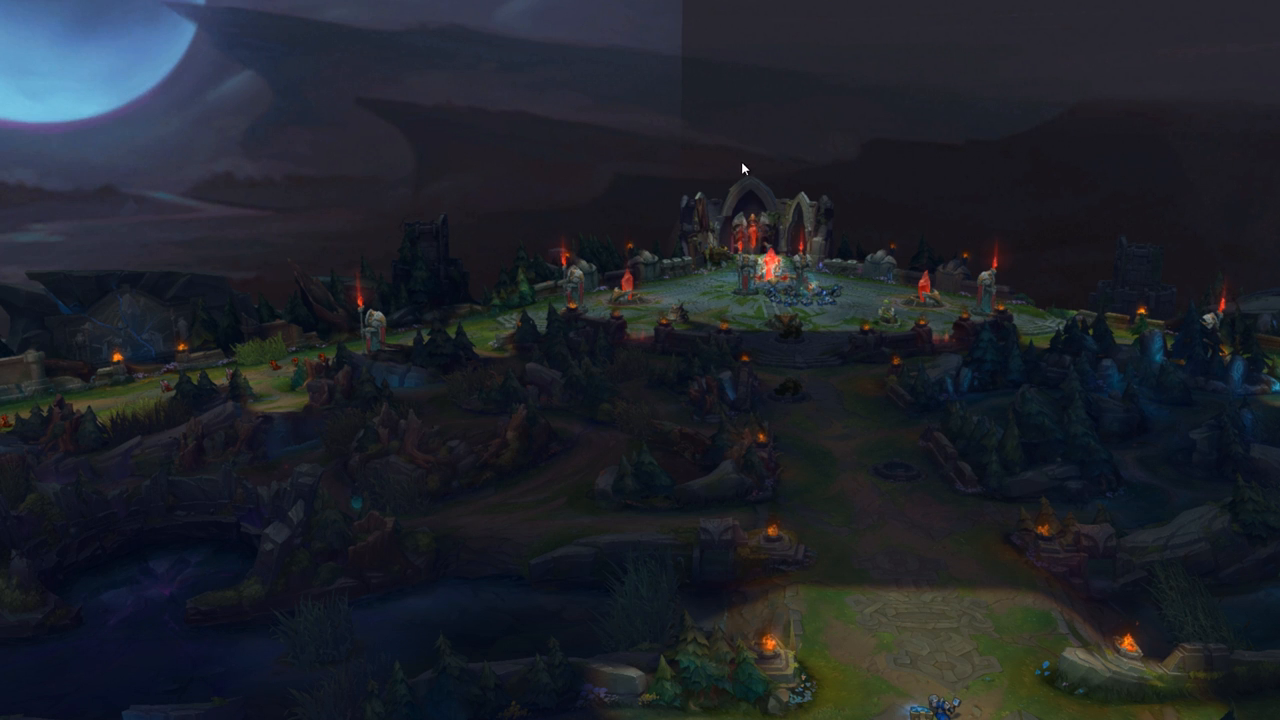
mouse_move(730, 325)
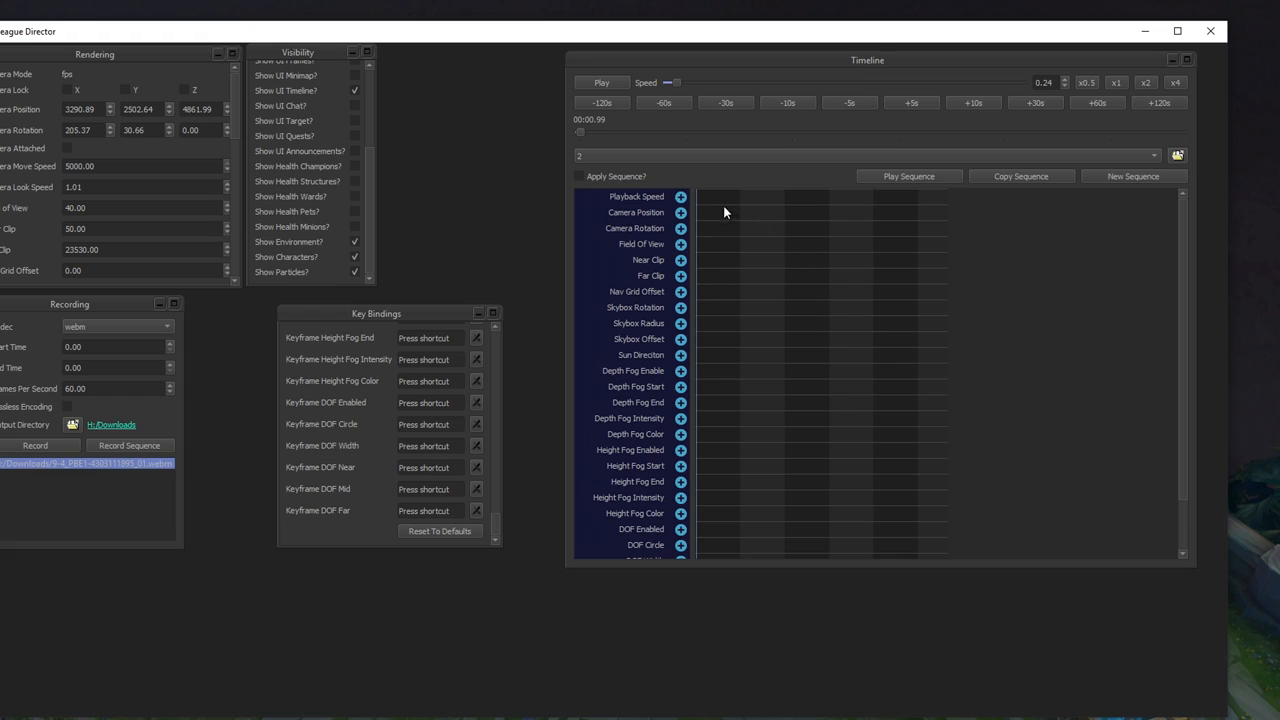
mouse_move(681, 227)
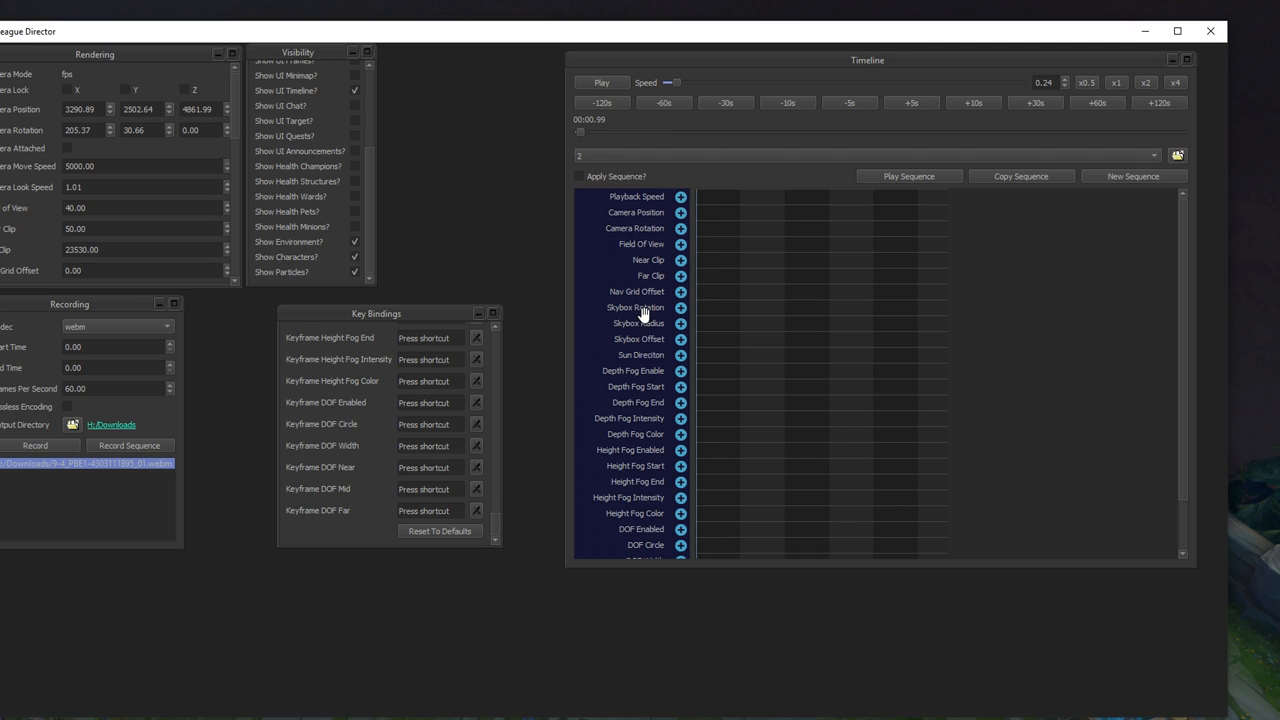
- Add a Playback Speed keyframe at 19.43 s, edit its value, and play the sequence
scroll("down", 3)
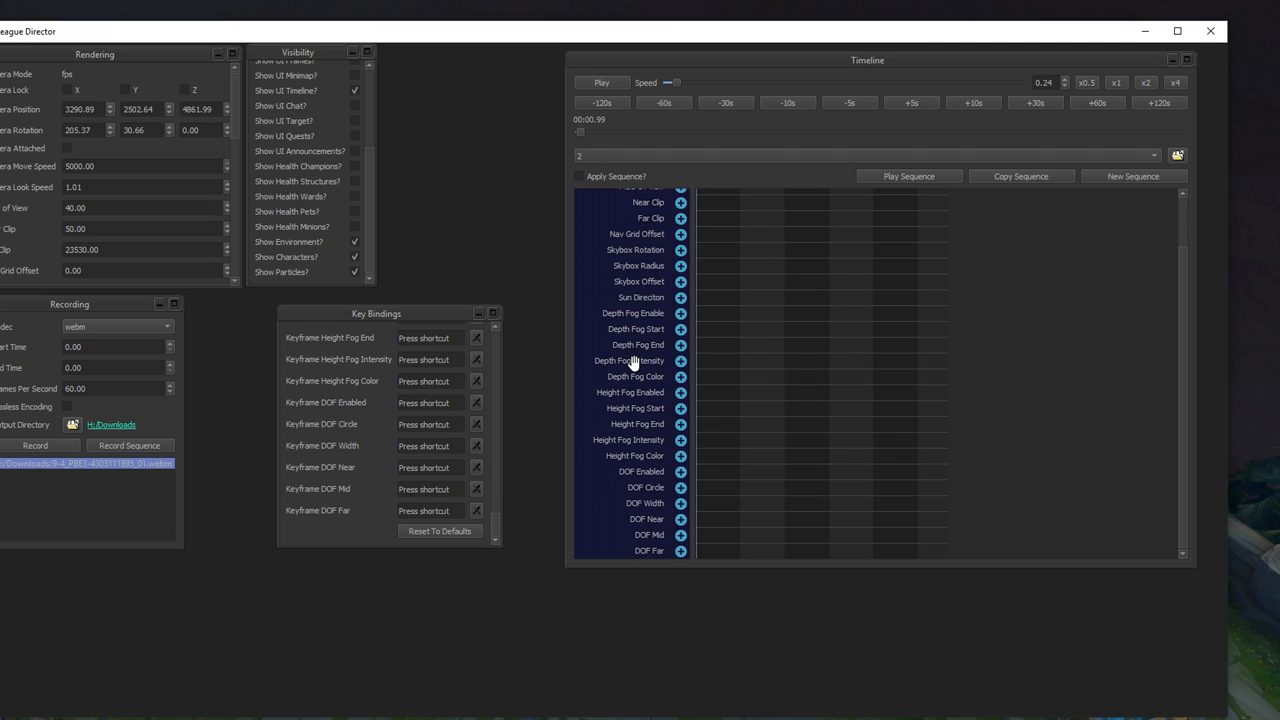
scroll("up", 3)
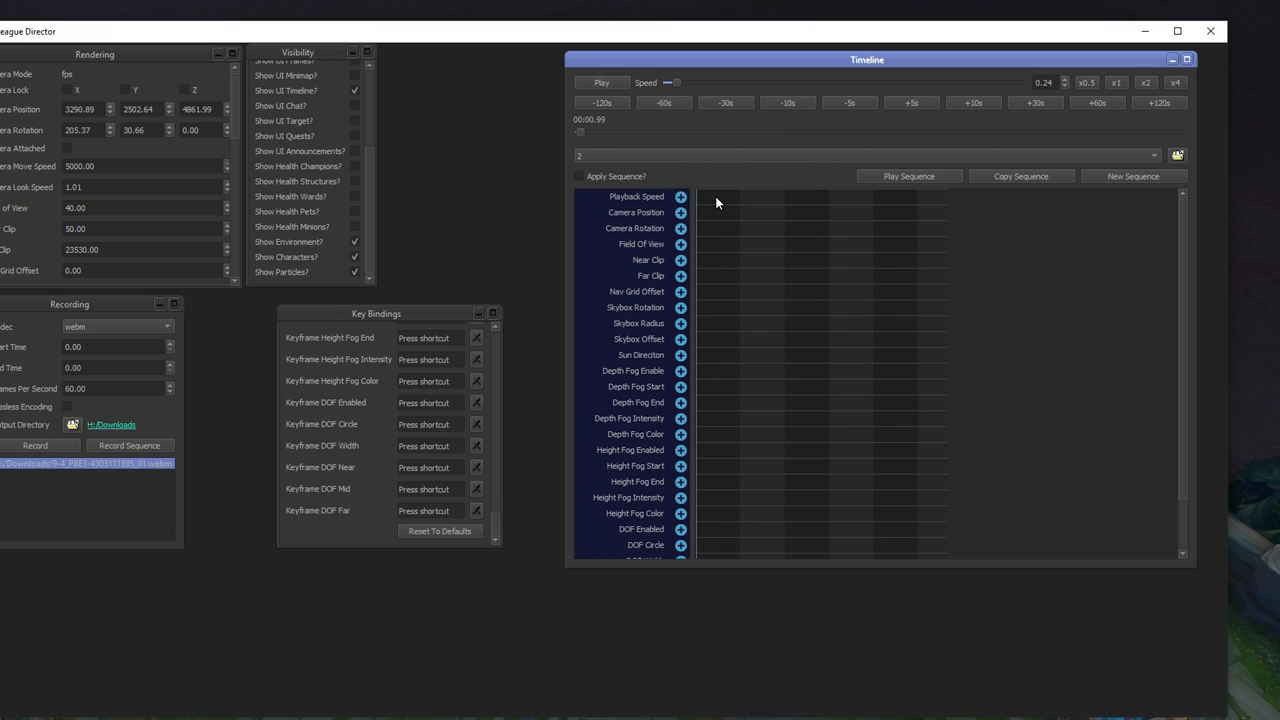
left_click(702, 196)
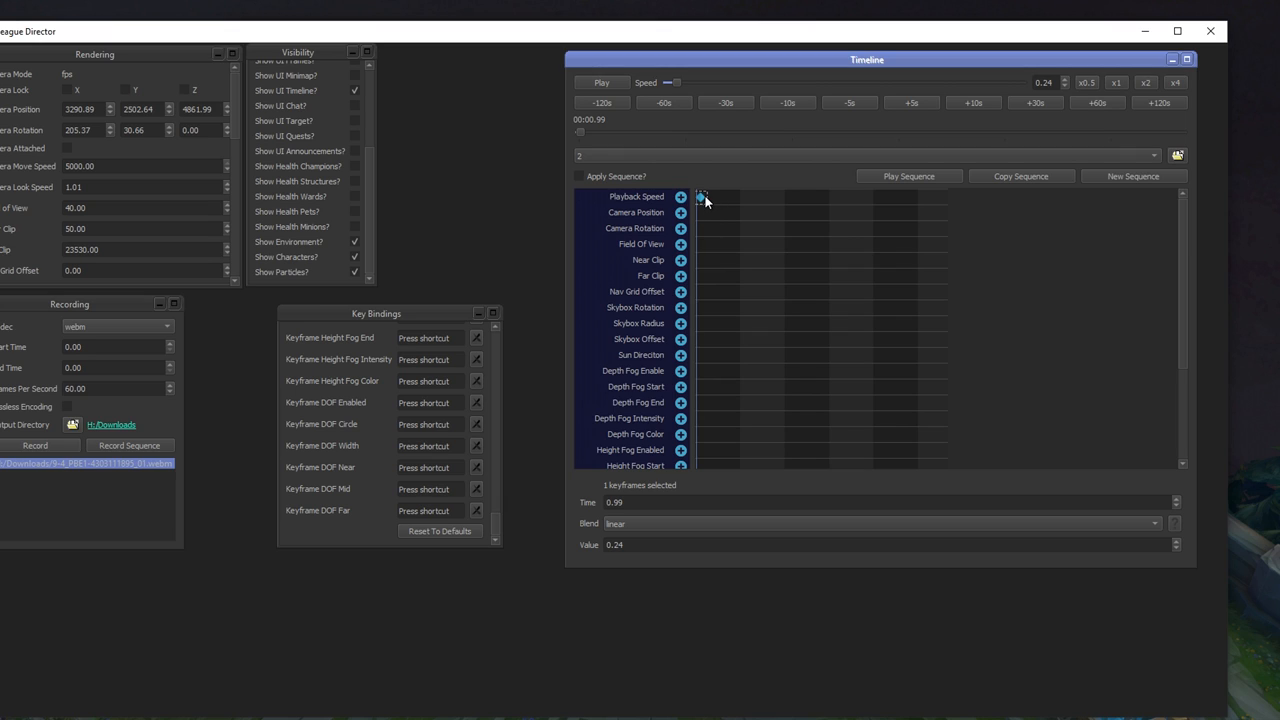
left_click_drag(702, 197, 709, 197)
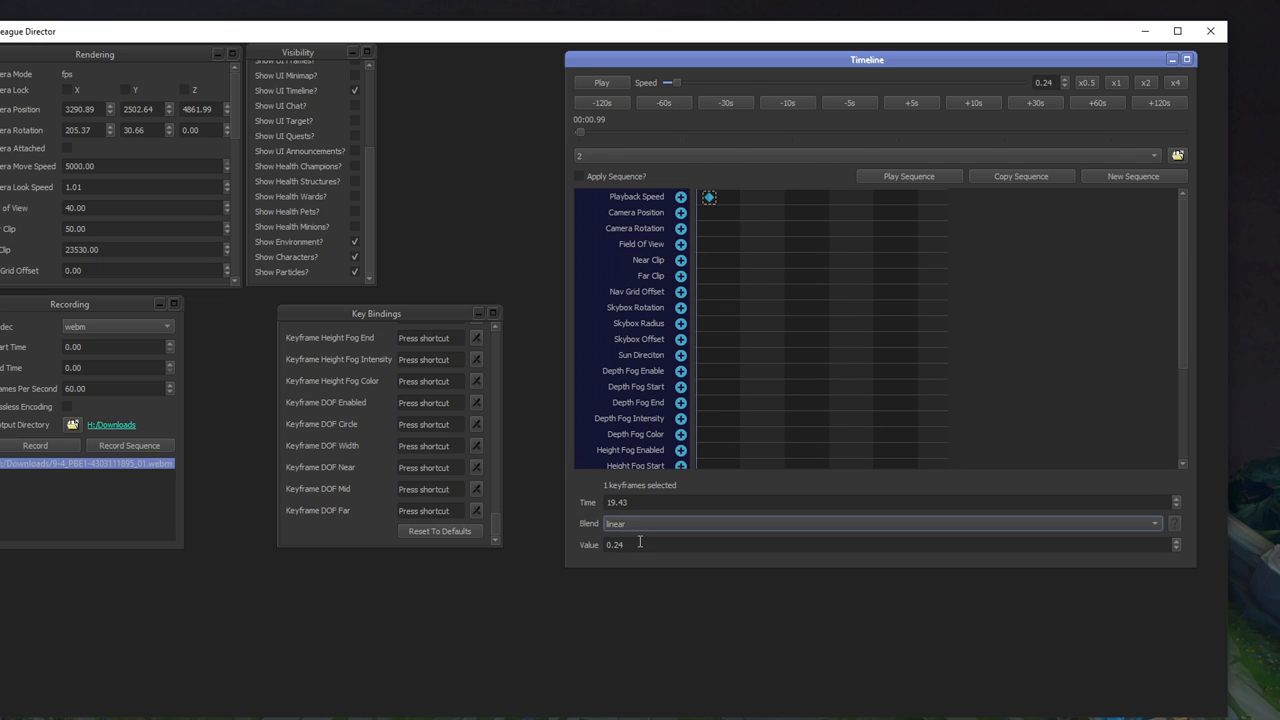
triple_click(615, 544)
type("-4.76")
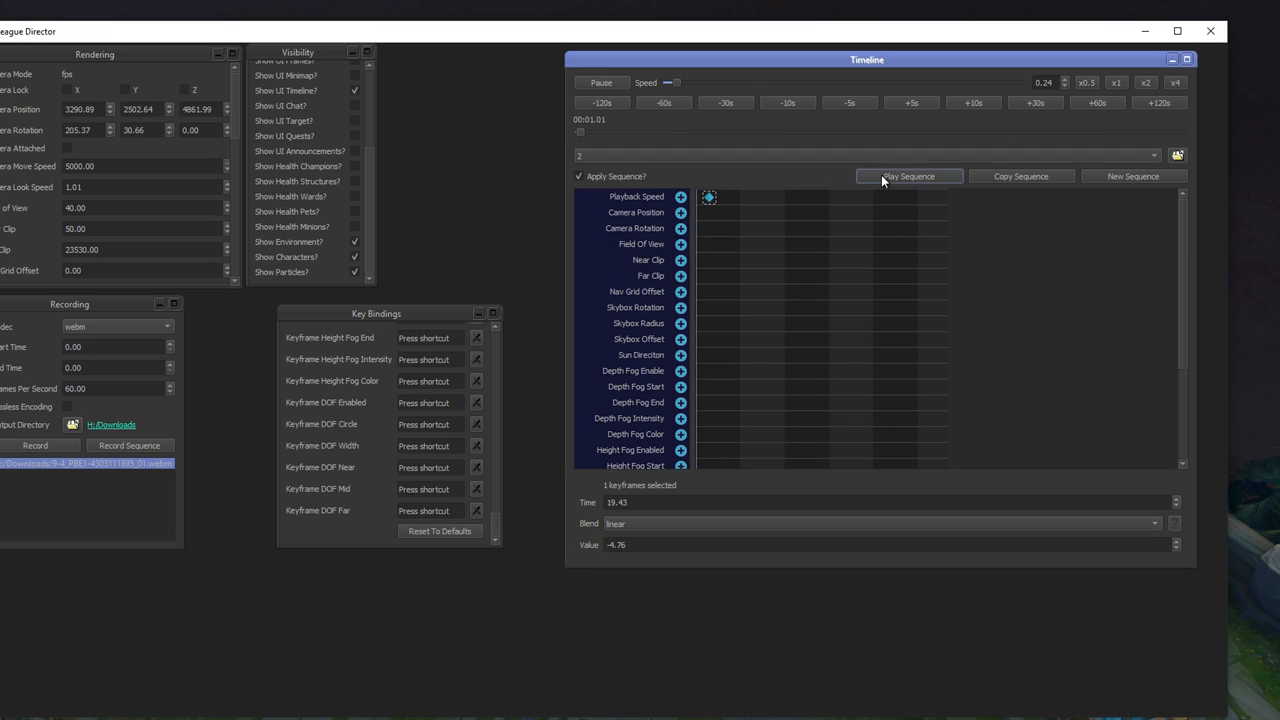
left_click(908, 176)
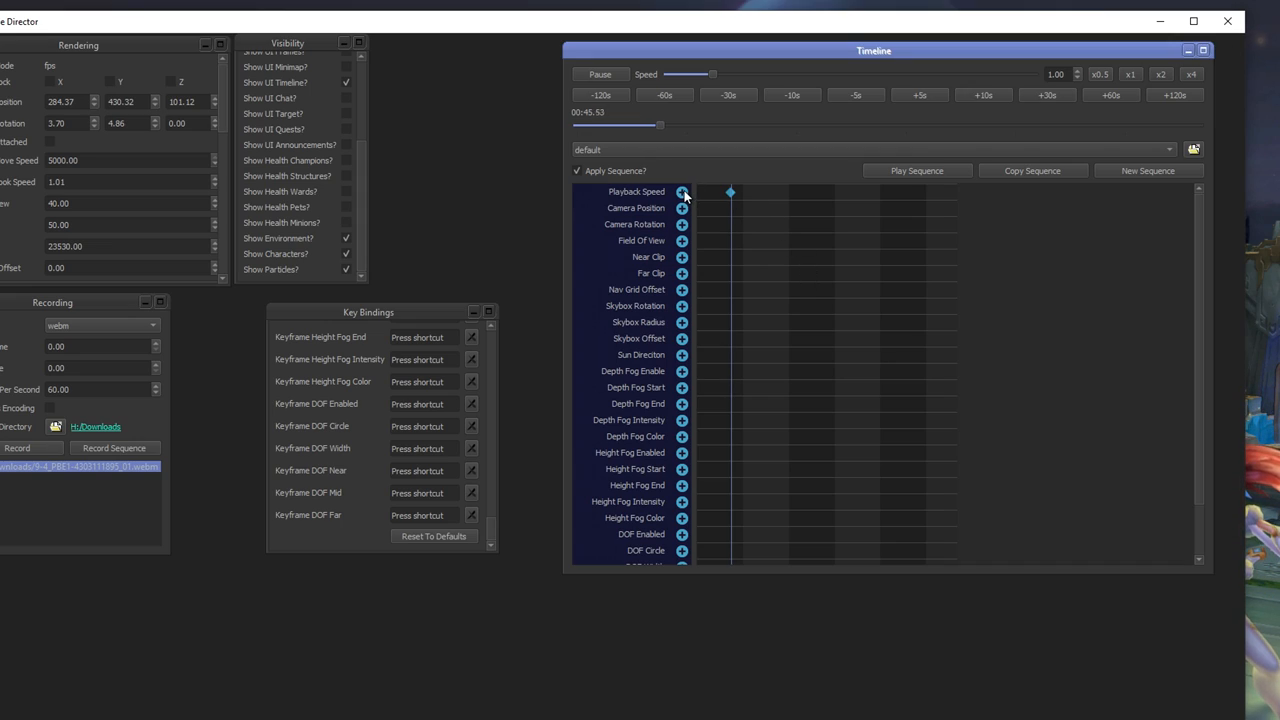
- Edit the Playback Speed keyframe's time and nudge it along the track
left_click(730, 192)
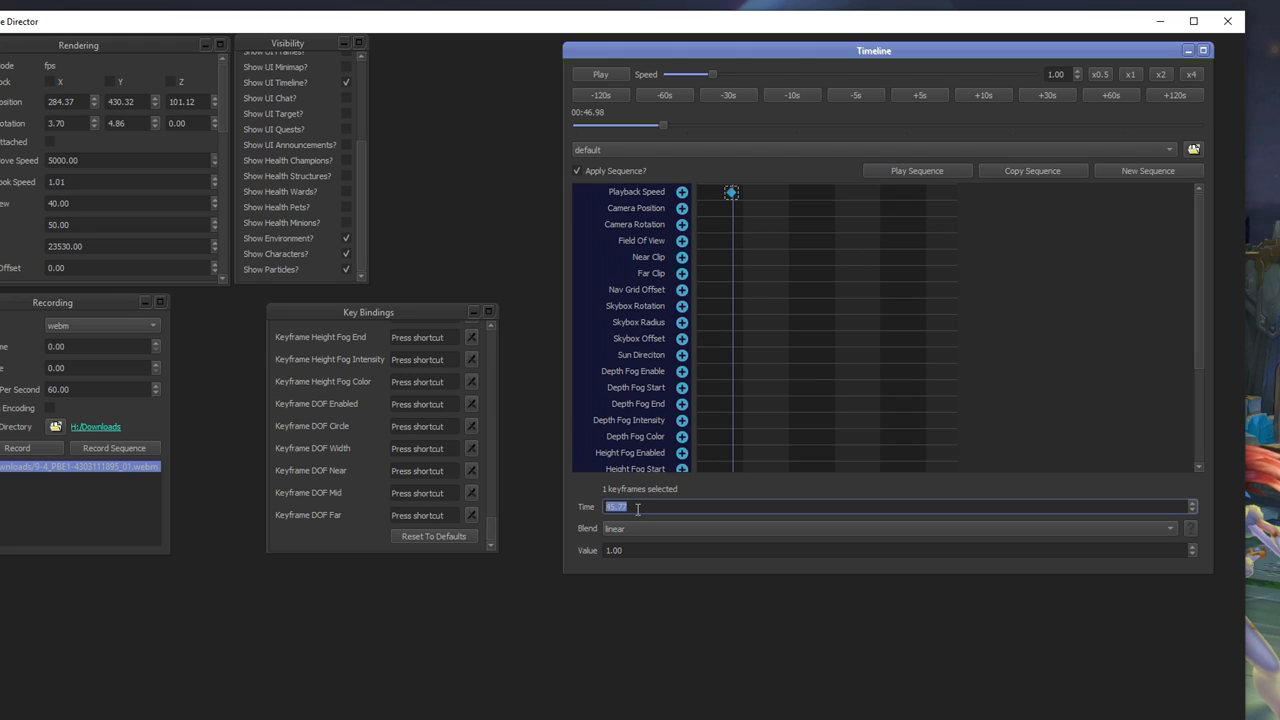
left_click(614, 550)
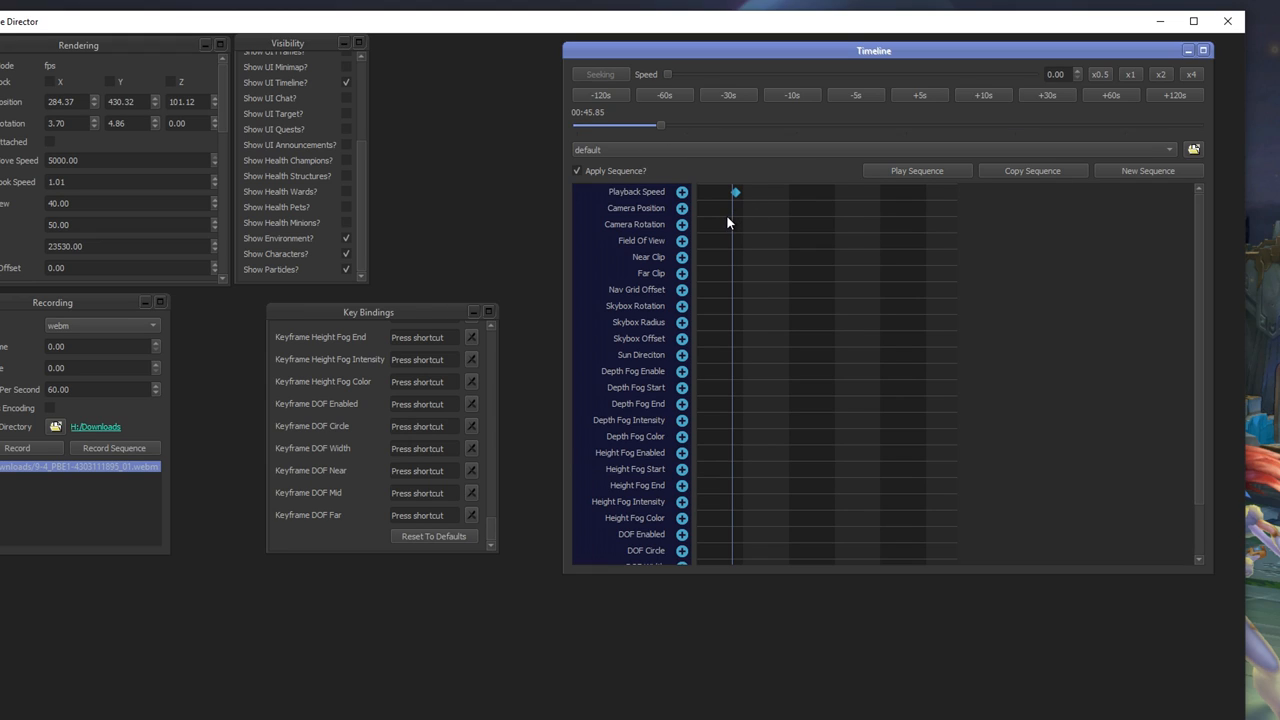
left_click_drag(660, 124, 657, 124)
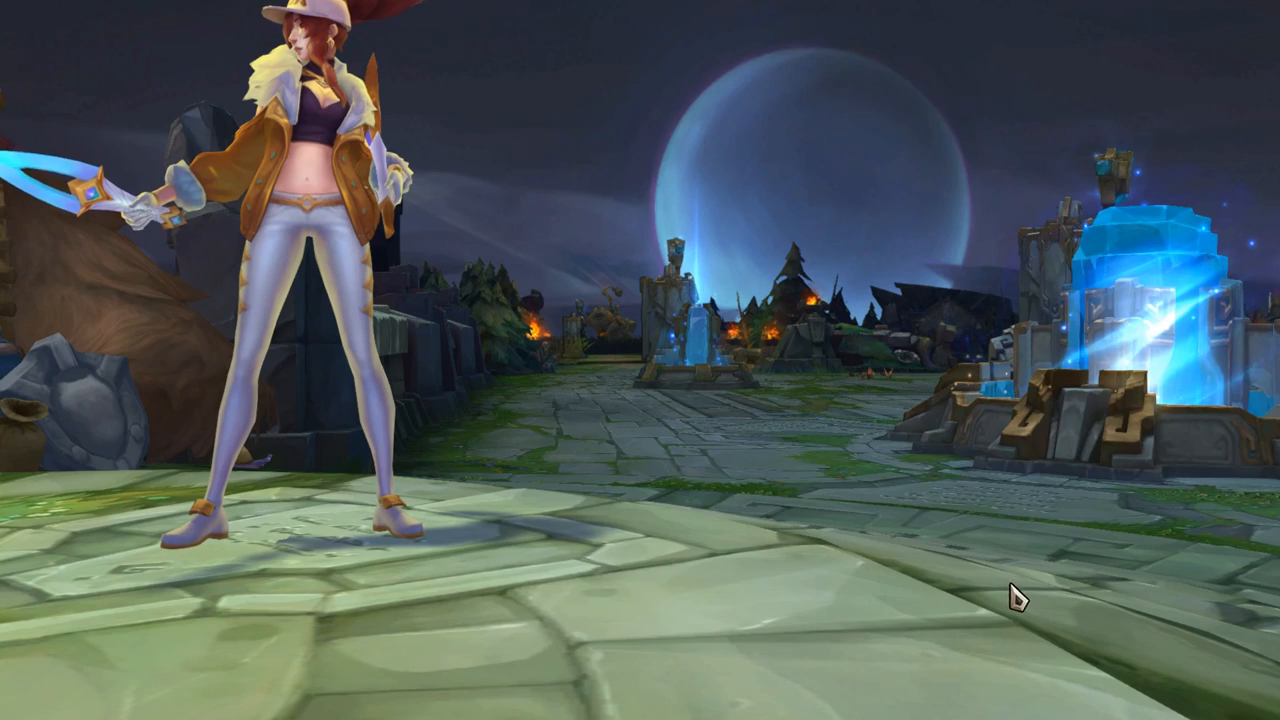
- Restore the director windows with Alt+Tab and scroll the Timeline track list
key("alt+tab")
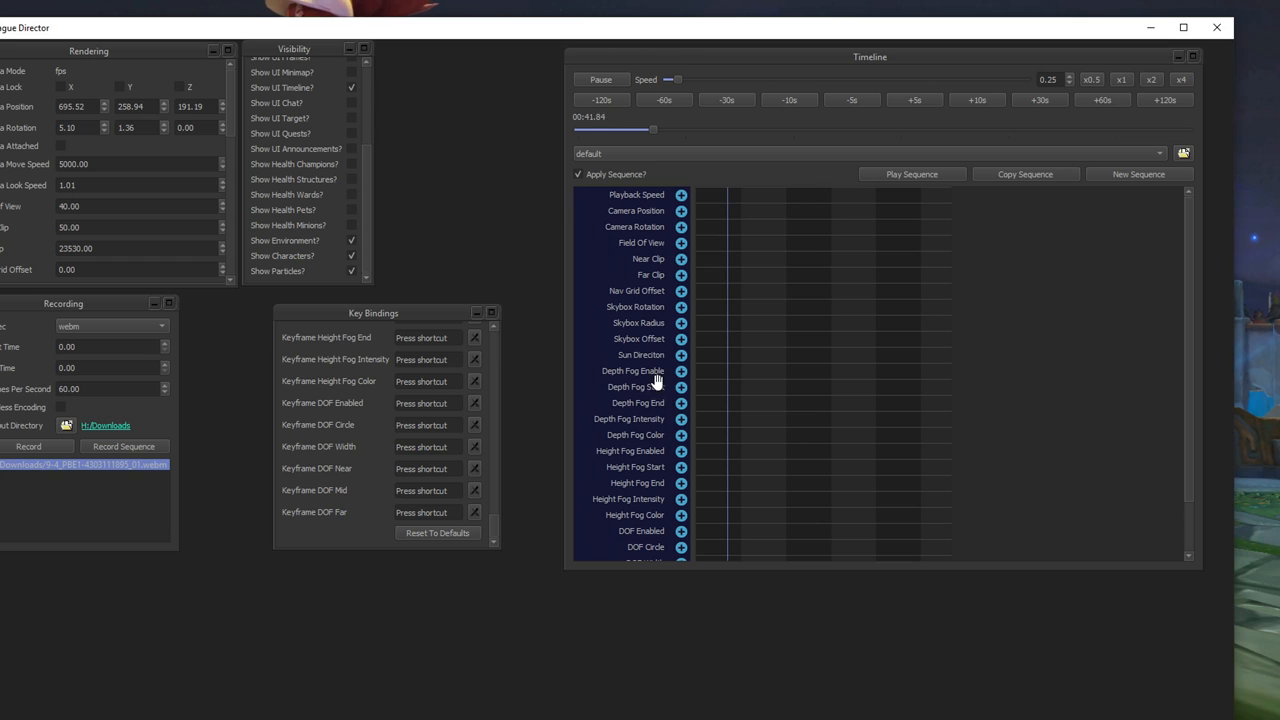
scroll("down", 3)
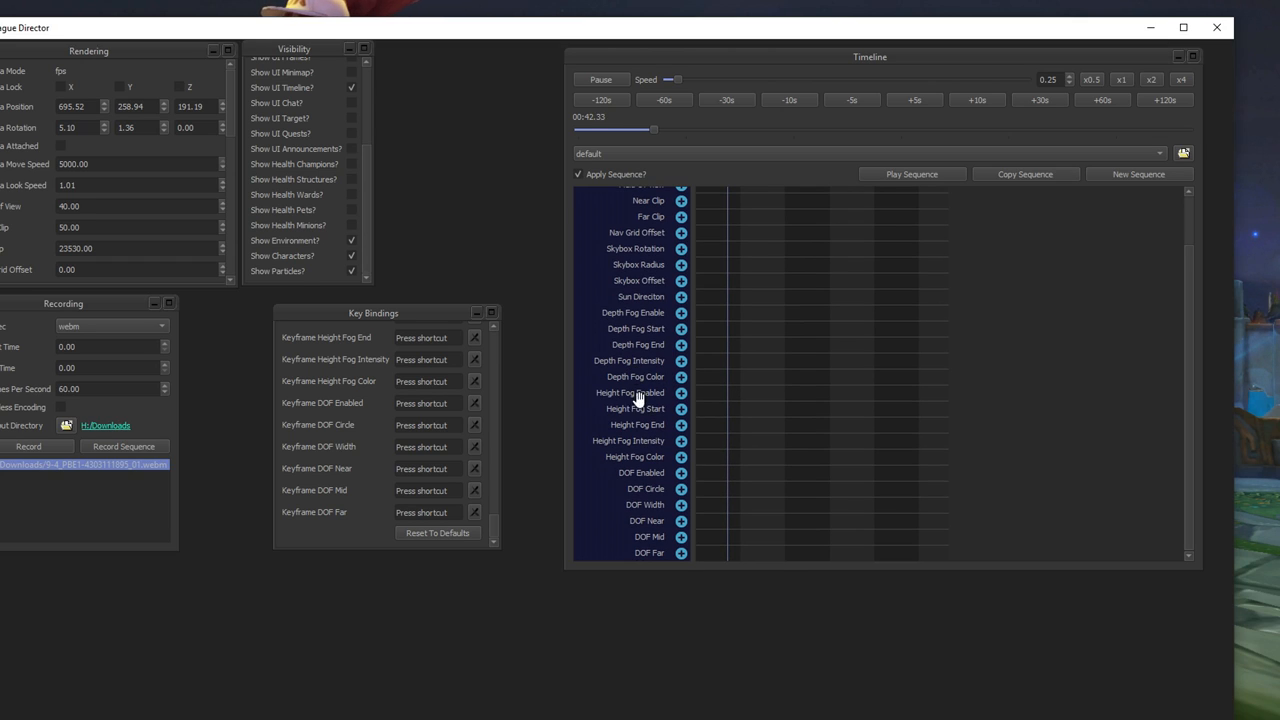
scroll("up", 3)
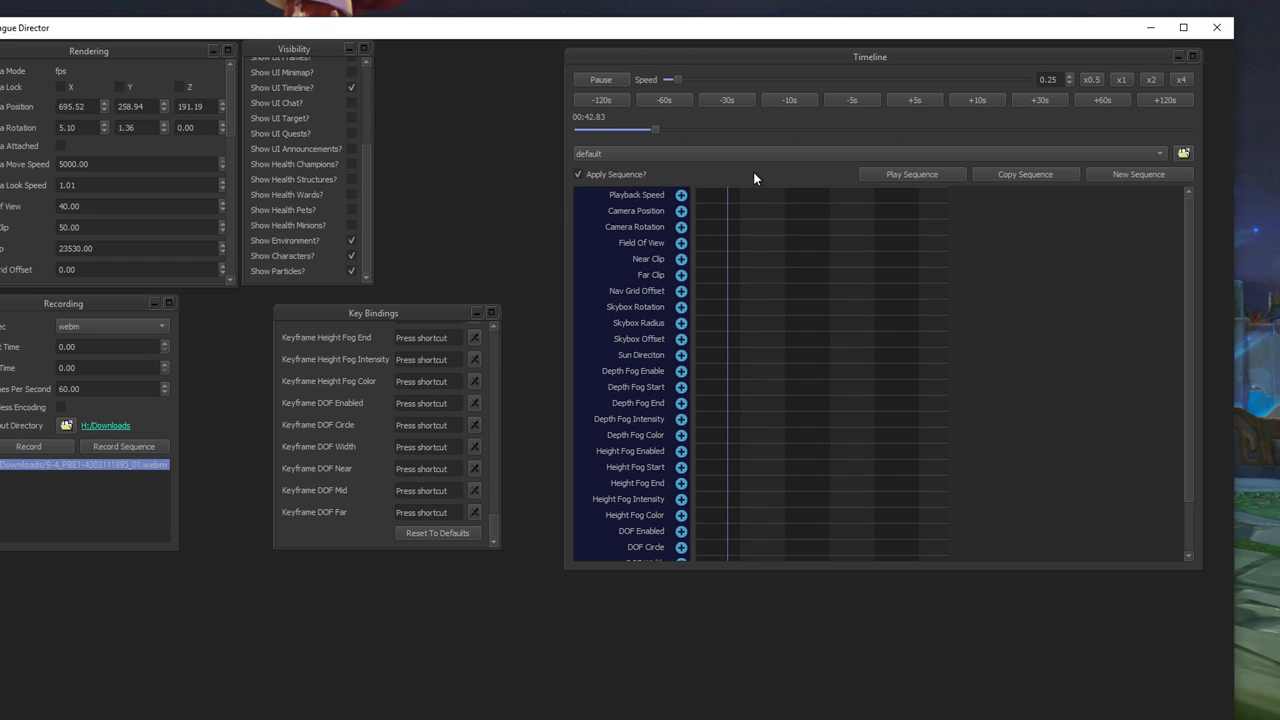